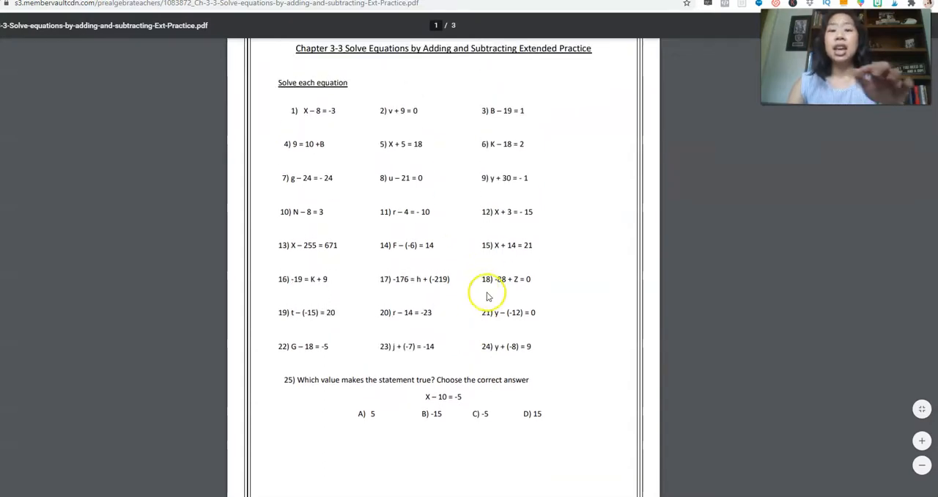
Fit the whole first page of the Chapter 3-3 worksheet PDF in view
left_click(920, 463)
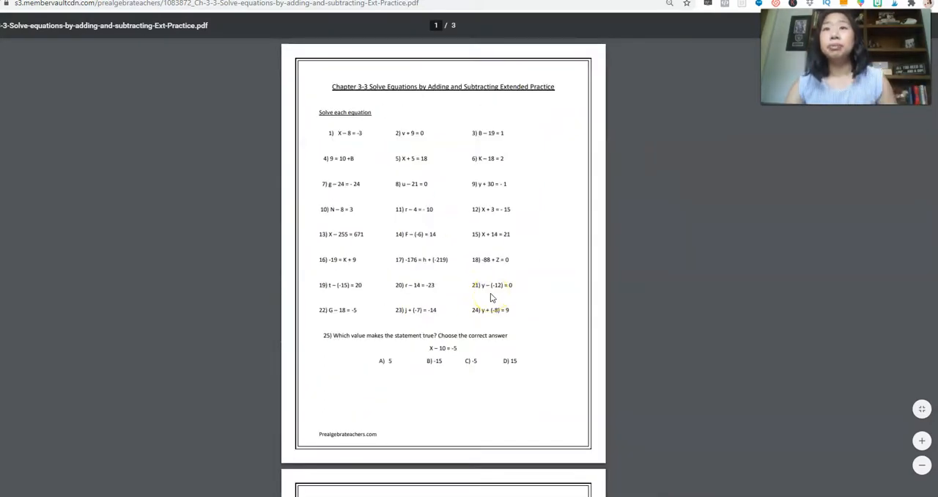
mouse_move(558, 308)
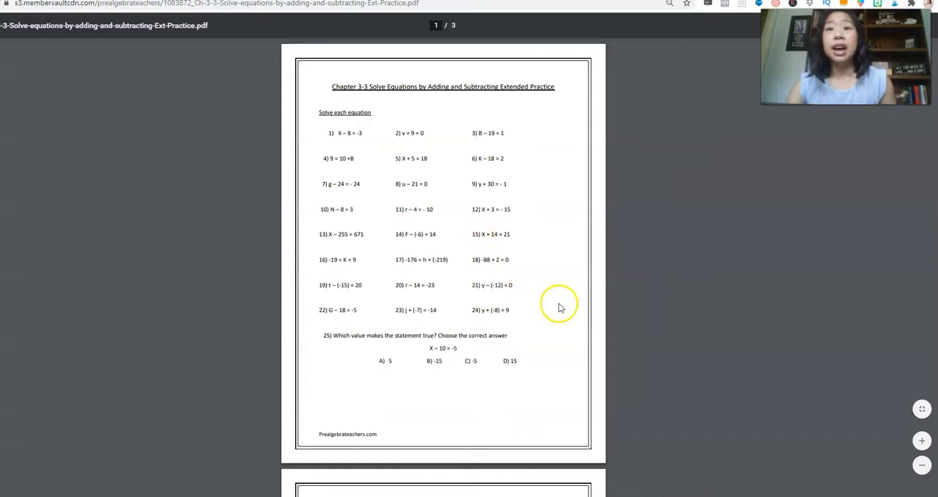
scroll("down", 3)
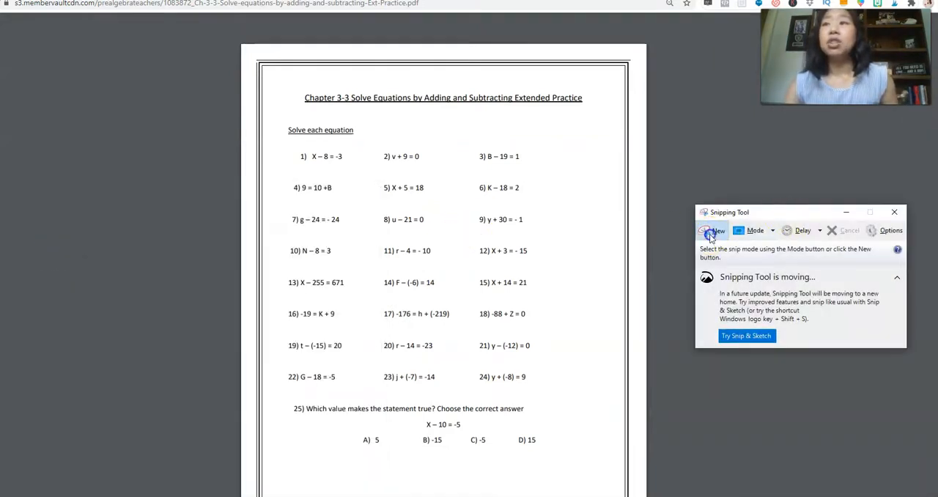
Capture the worksheet page and save it as 'practice problems' PNG in Pictures
left_click(712, 230)
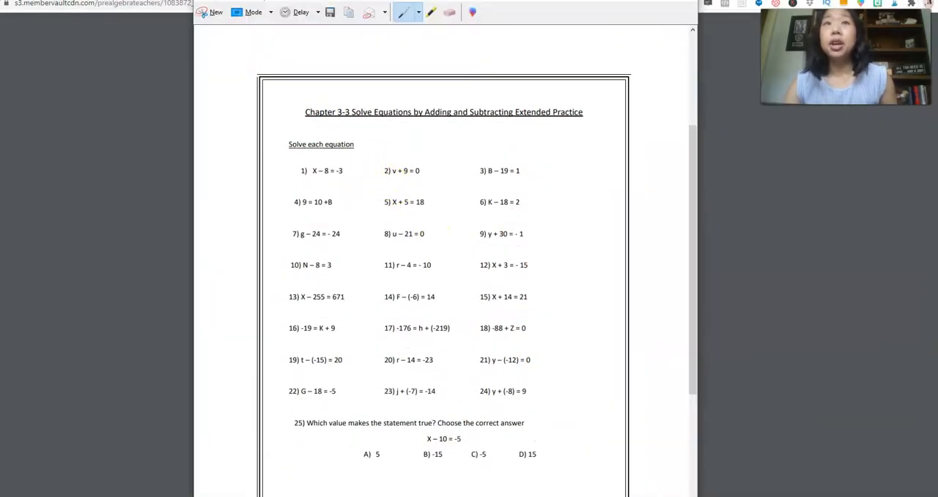
left_click(202, 38)
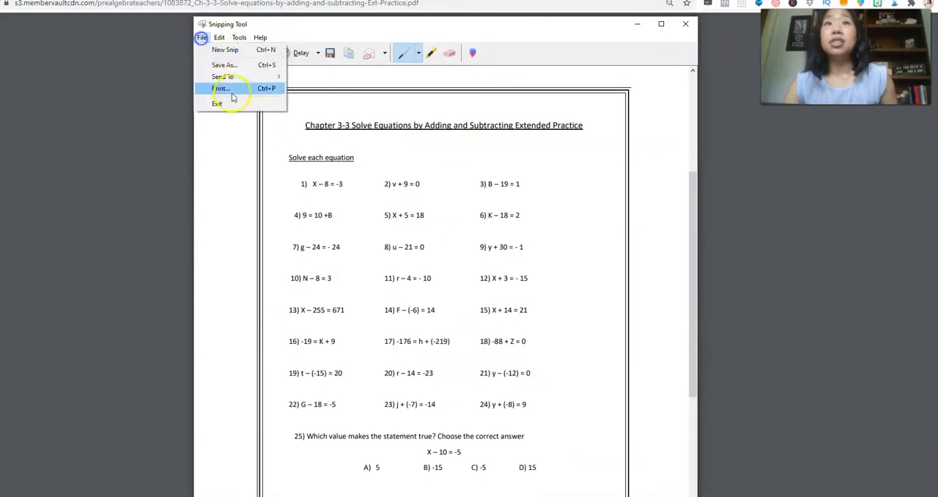
left_click(223, 65)
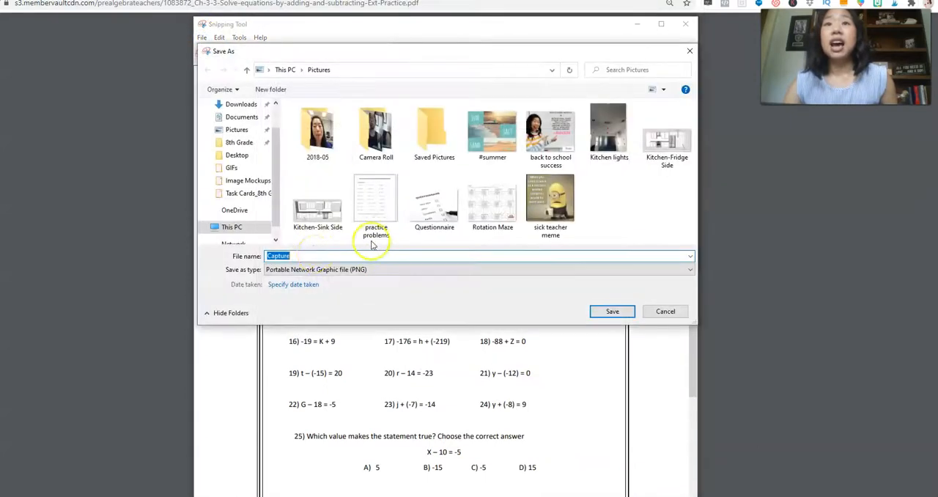
mouse_move(359, 313)
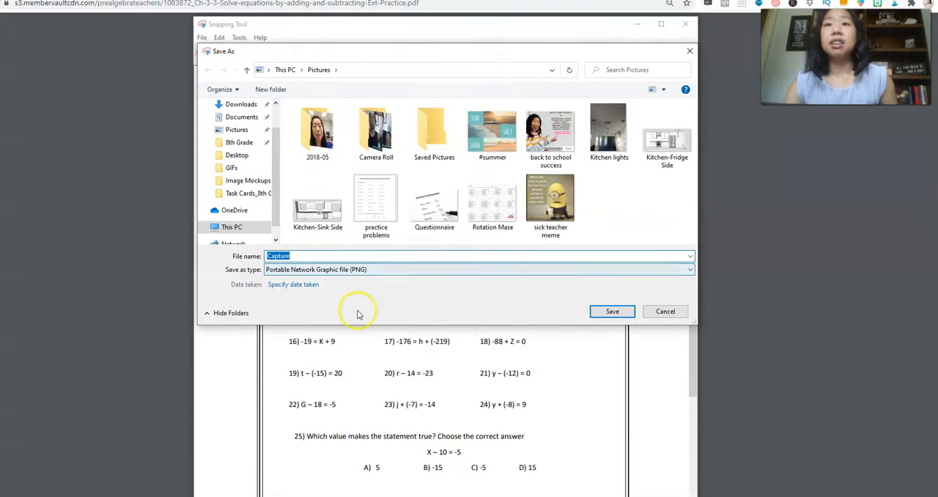
type("practice problems")
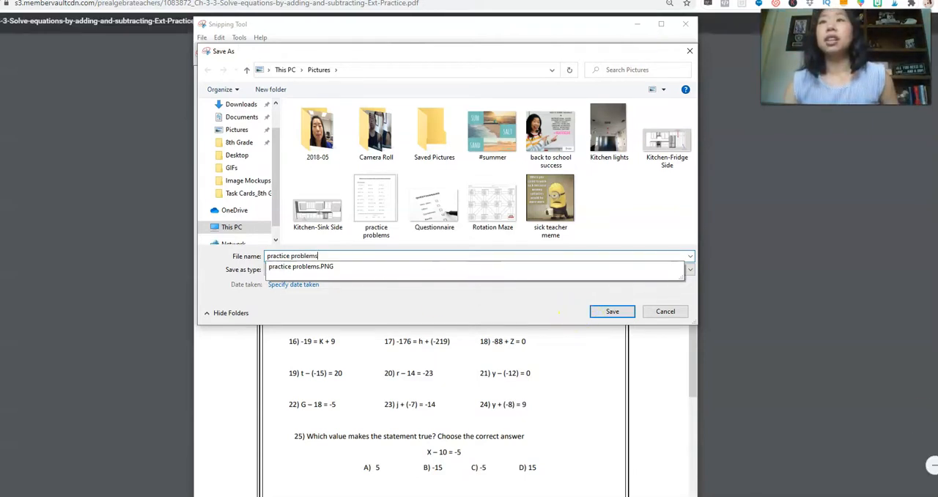
left_click(613, 311)
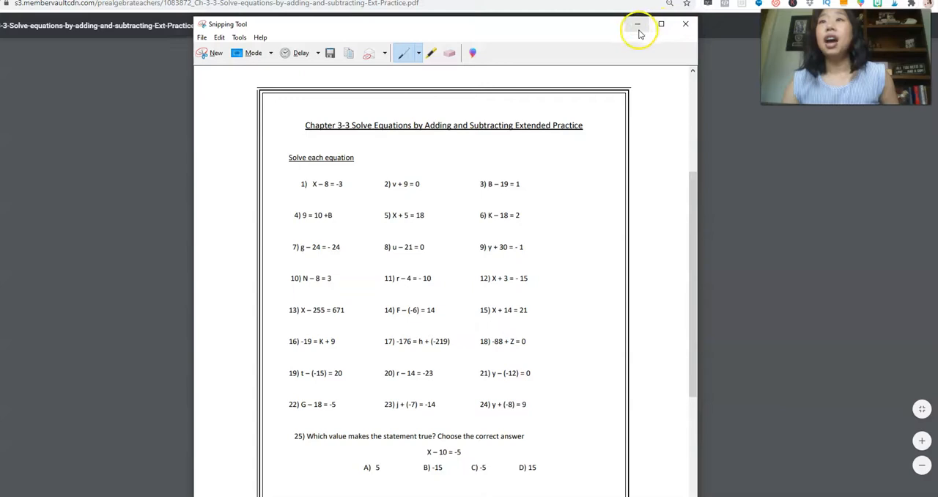
Set the page setup to a custom 8.5 × 11 inch portrait size and apply it
left_click(636, 23)
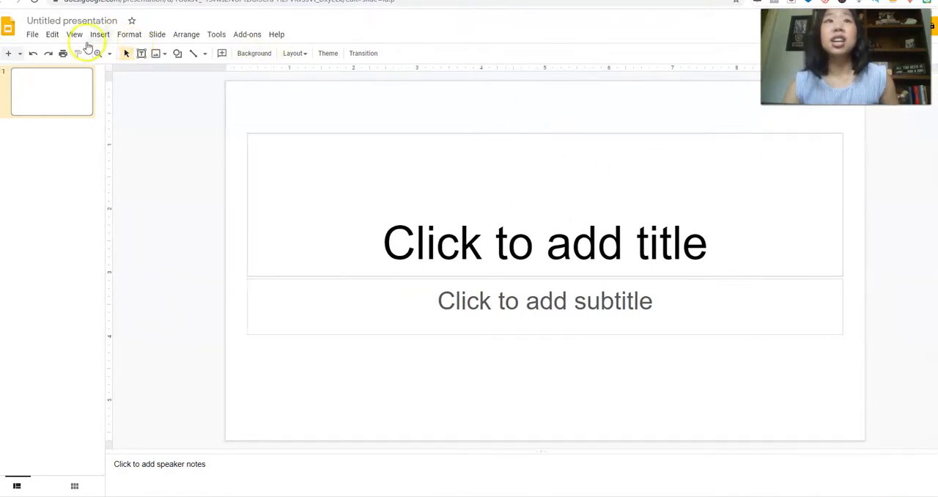
left_click(32, 34)
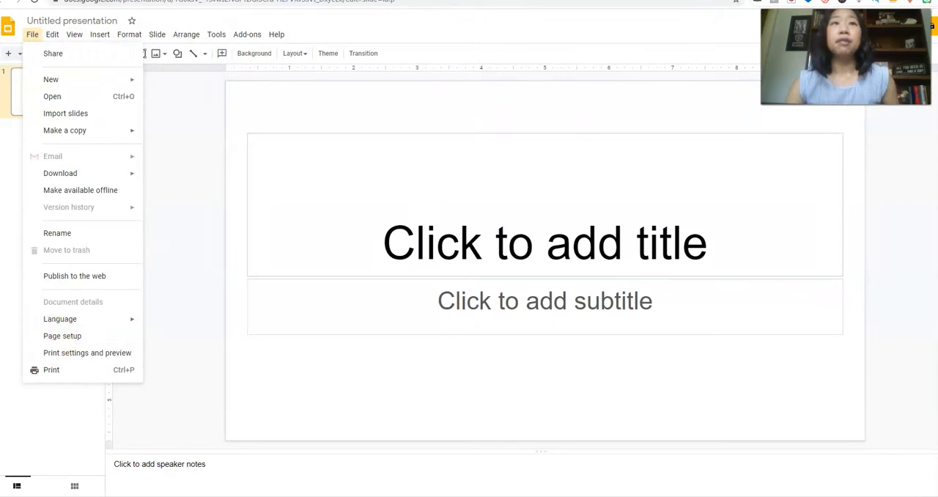
left_click(61, 334)
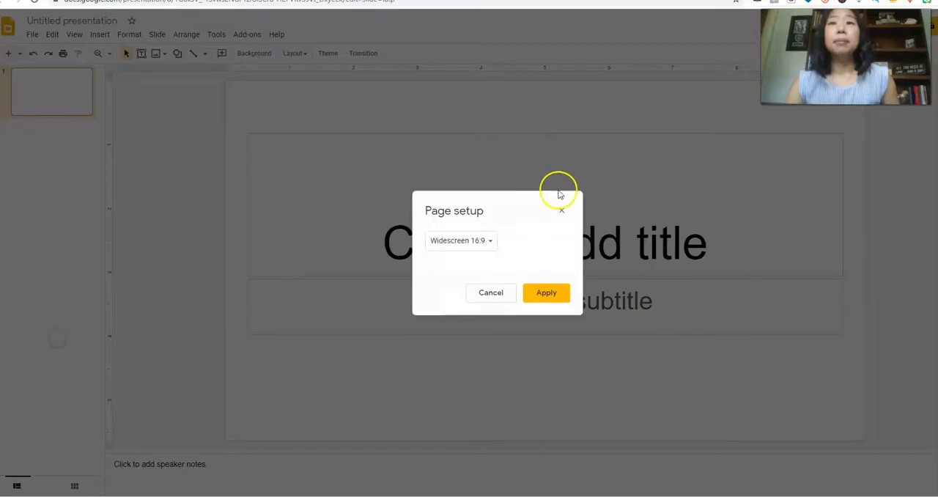
left_click(457, 240)
type("8.")
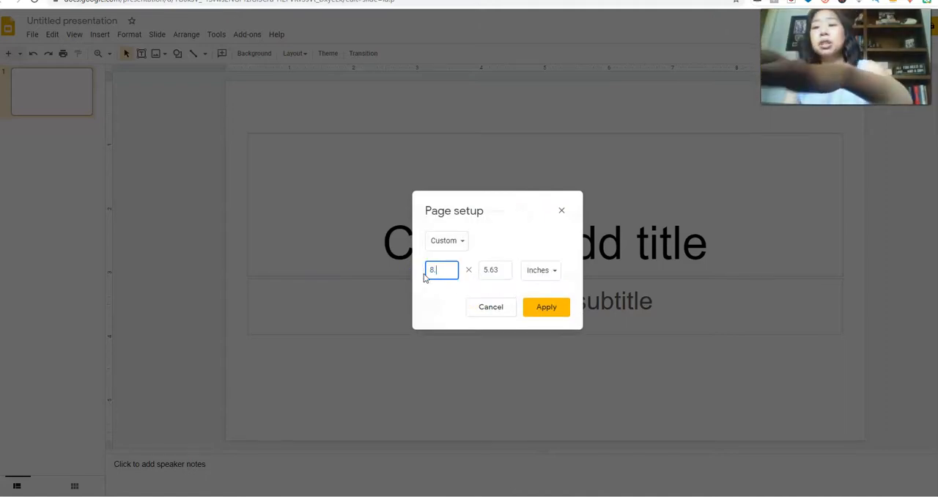
left_click(495, 270)
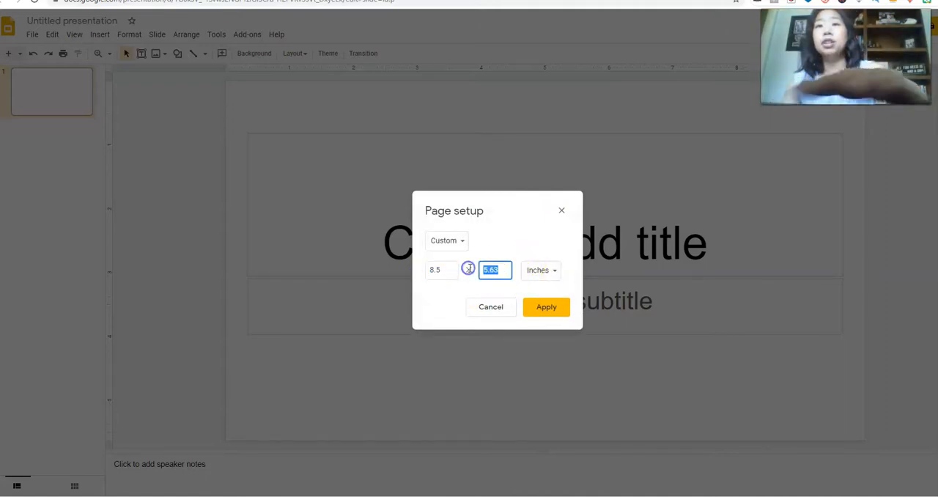
left_click(491, 269)
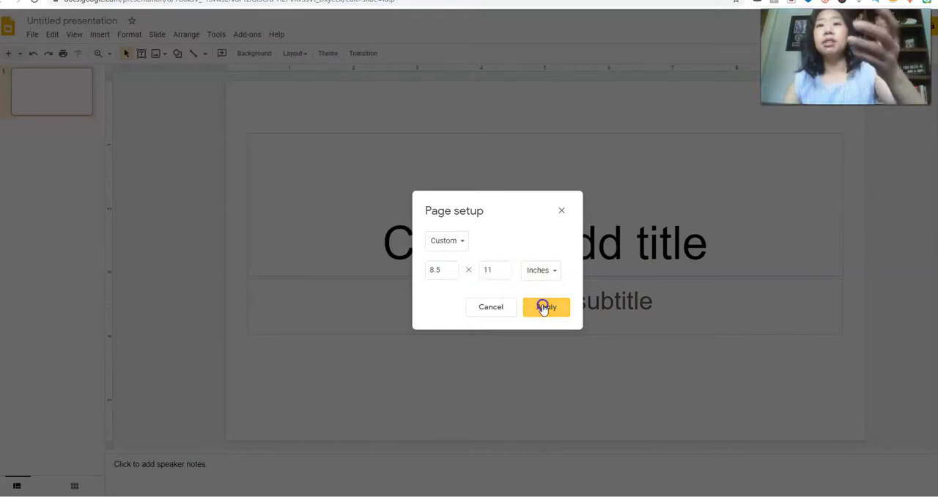
left_click(545, 306)
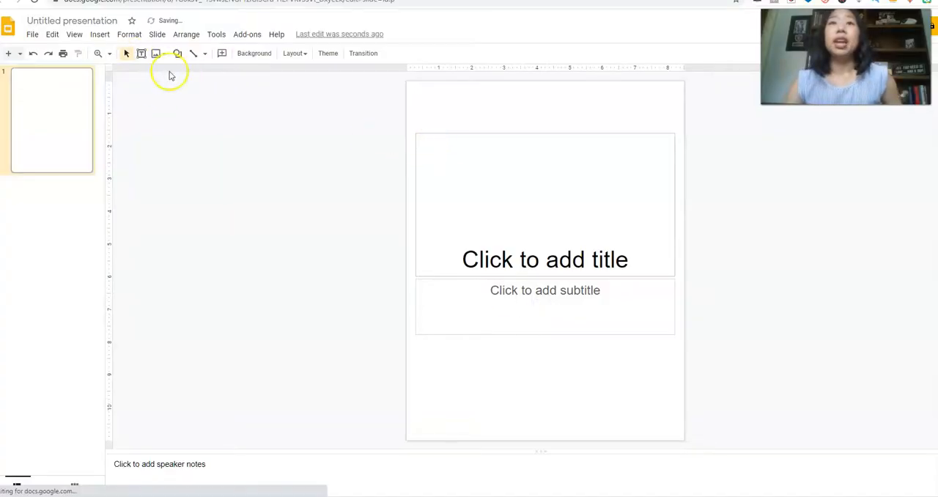
Delete the placeholders and upload 'practice problems' as the slide background image
left_click(545, 205)
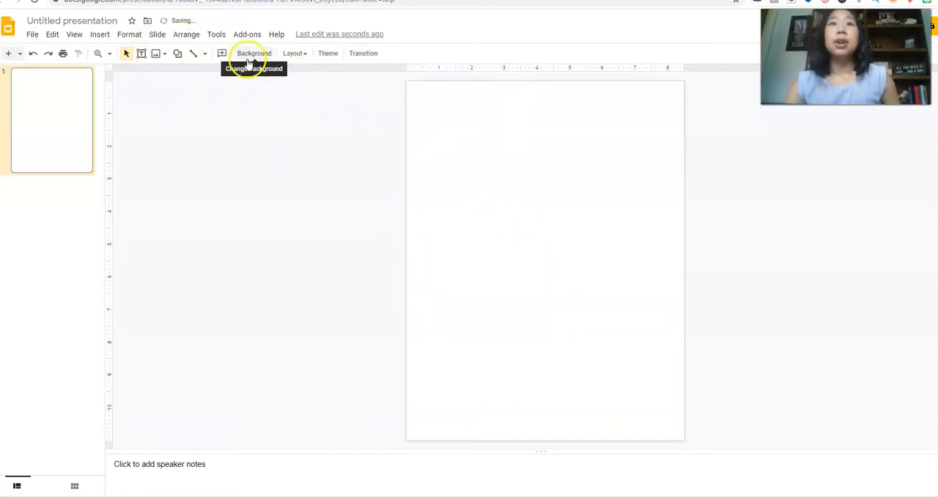
left_click(254, 53)
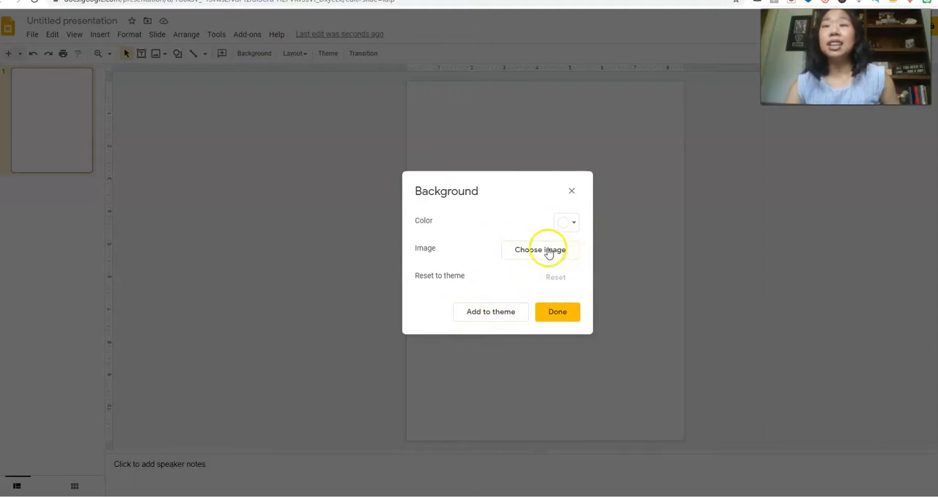
left_click(540, 250)
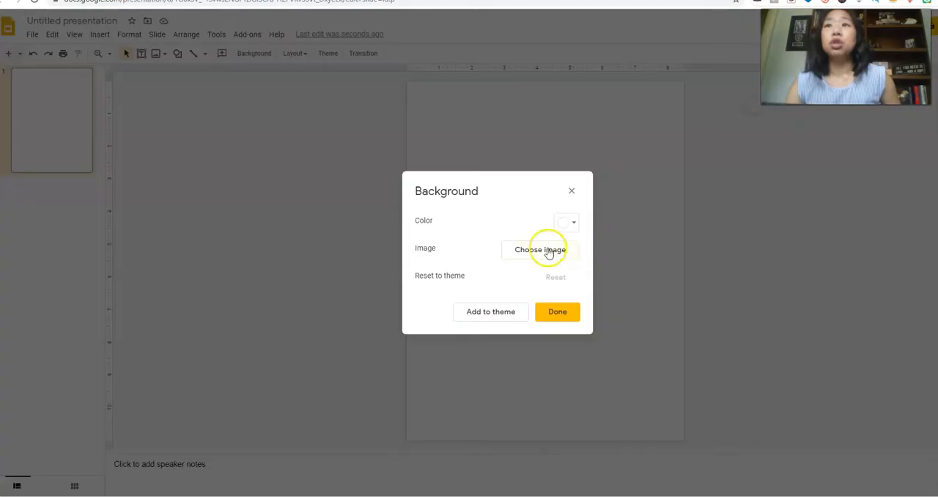
left_click(539, 249)
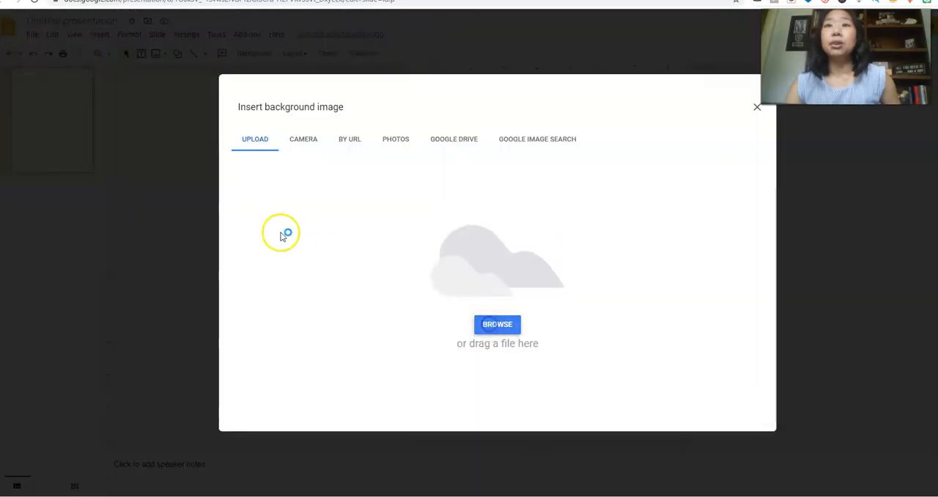
left_click(497, 324)
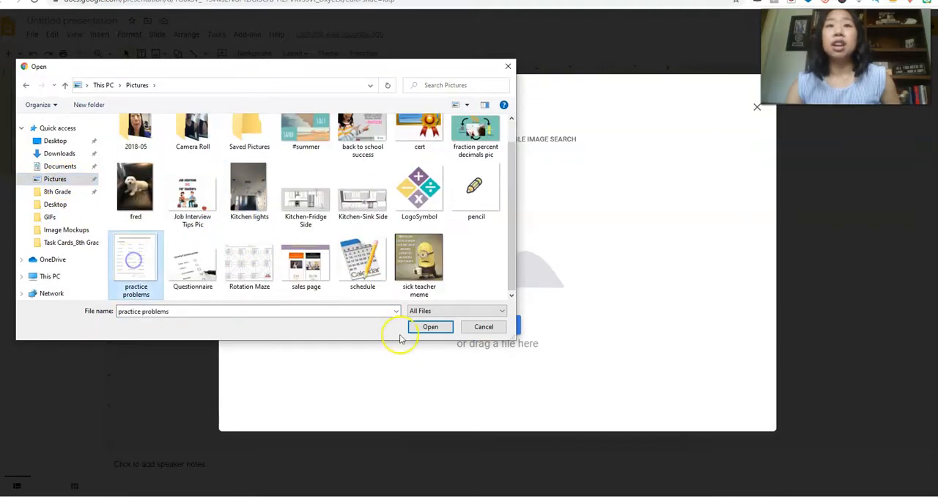
left_click(431, 326)
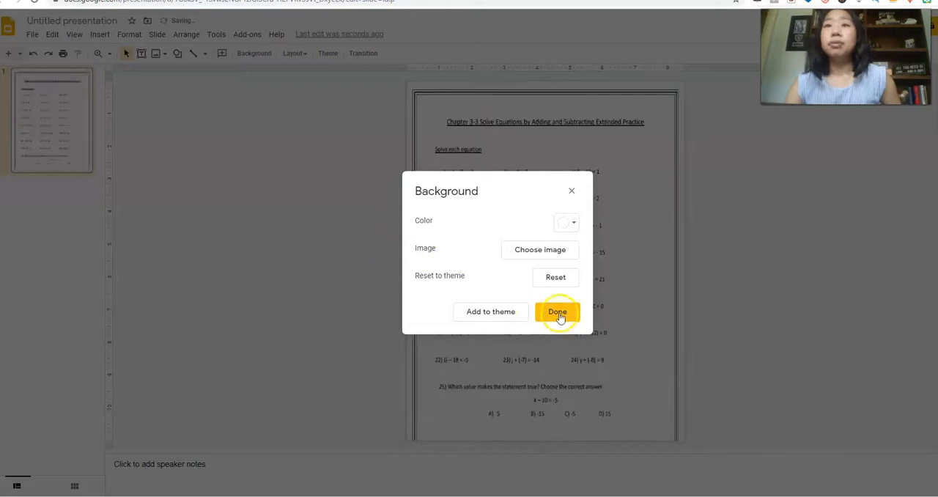
left_click(557, 310)
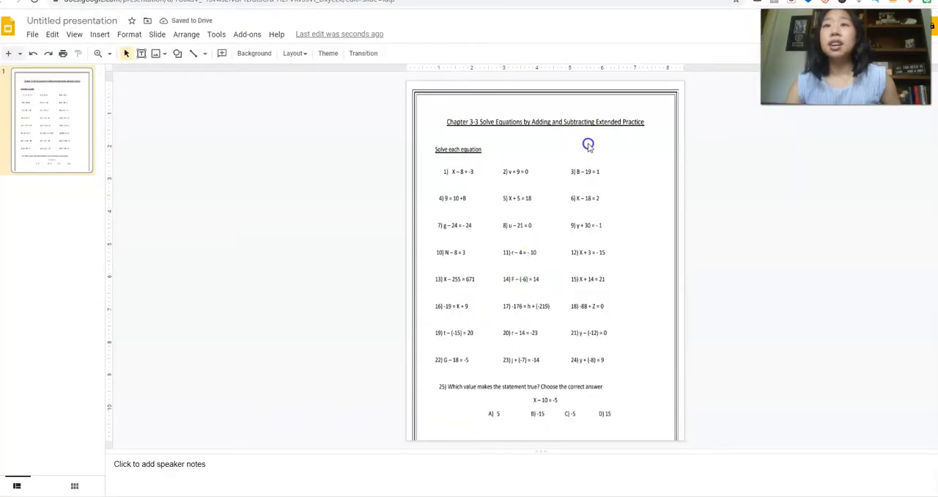
mouse_move(286, 180)
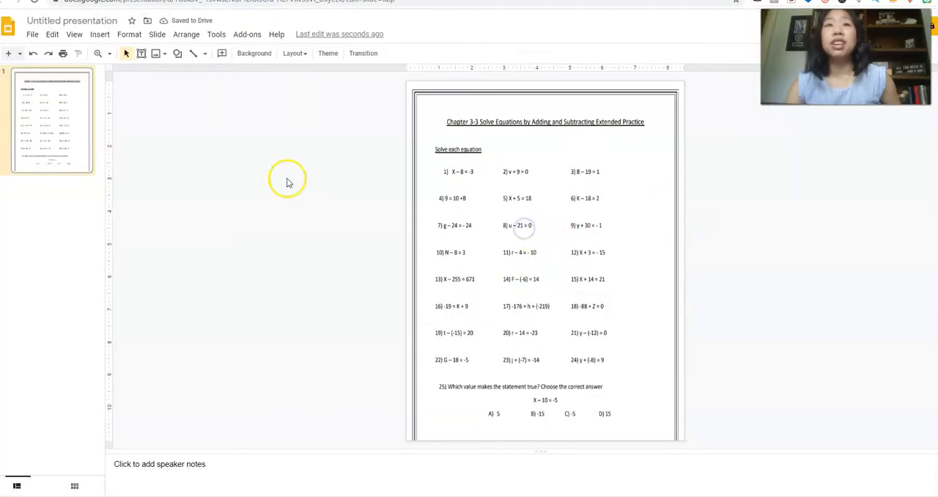
mouse_move(164, 146)
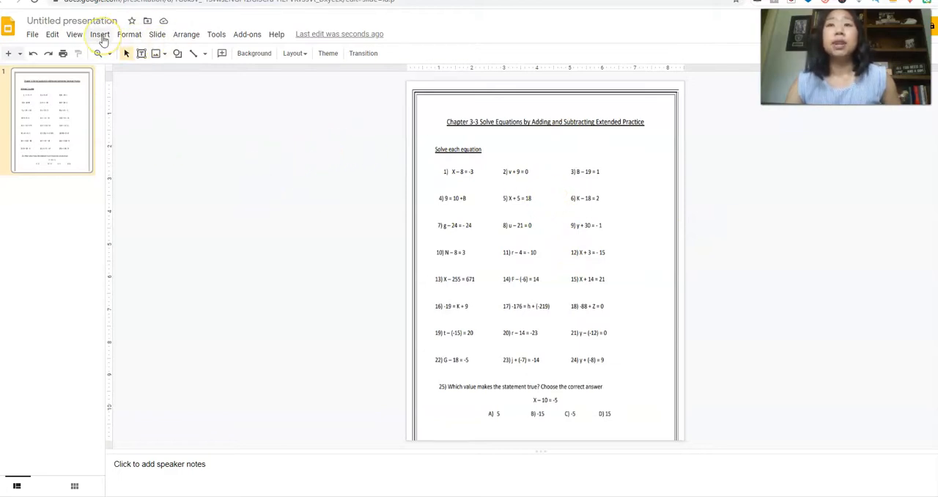
Draw text boxes under problems 3, 4, 5 and 6 as answer boxes
left_click(99, 34)
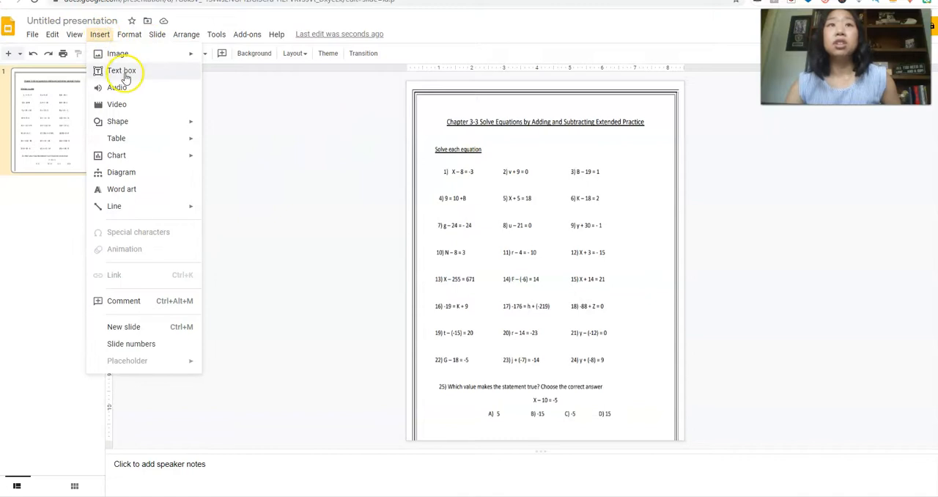
left_click(123, 71)
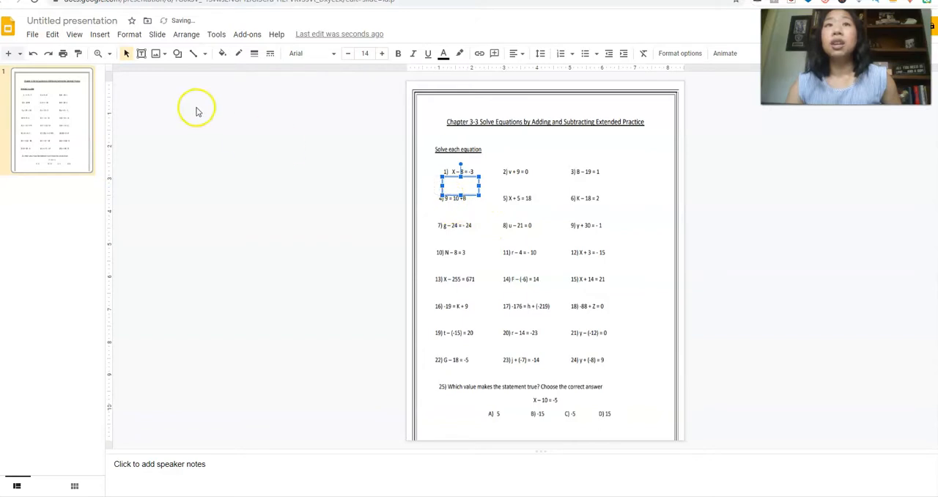
mouse_move(155, 53)
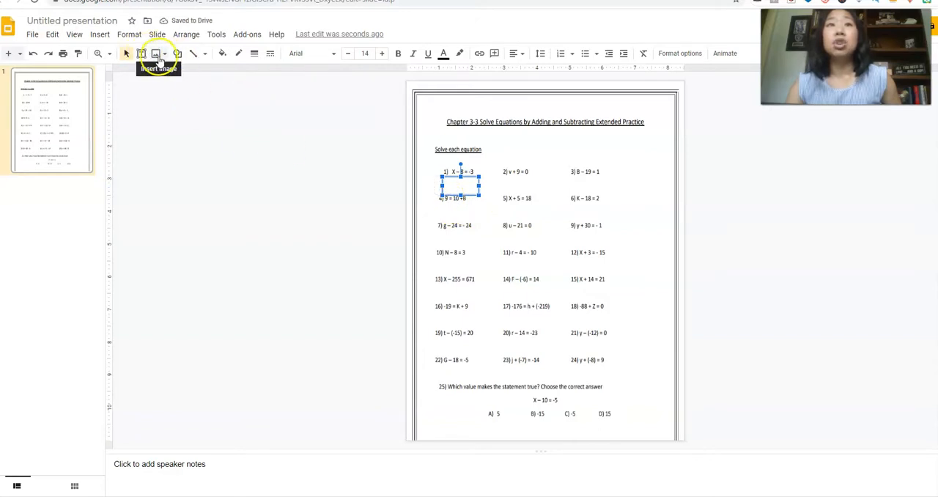
mouse_move(237, 53)
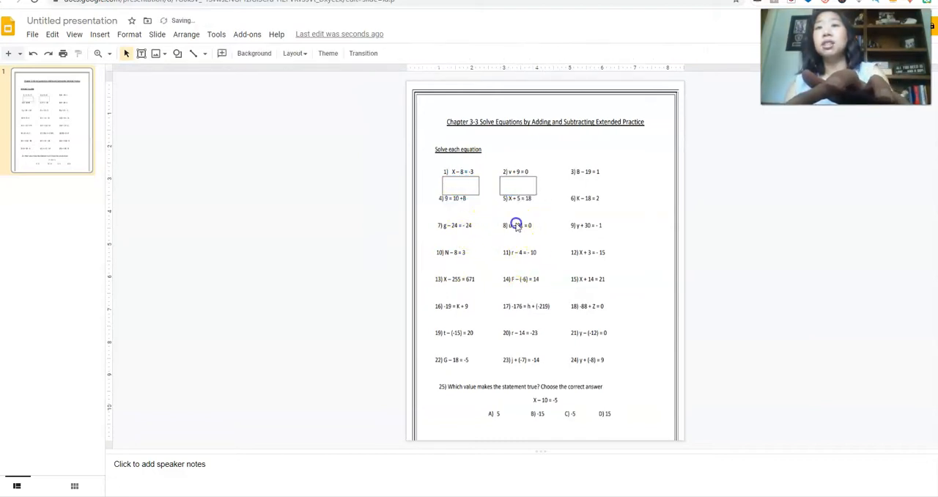
left_click(460, 185)
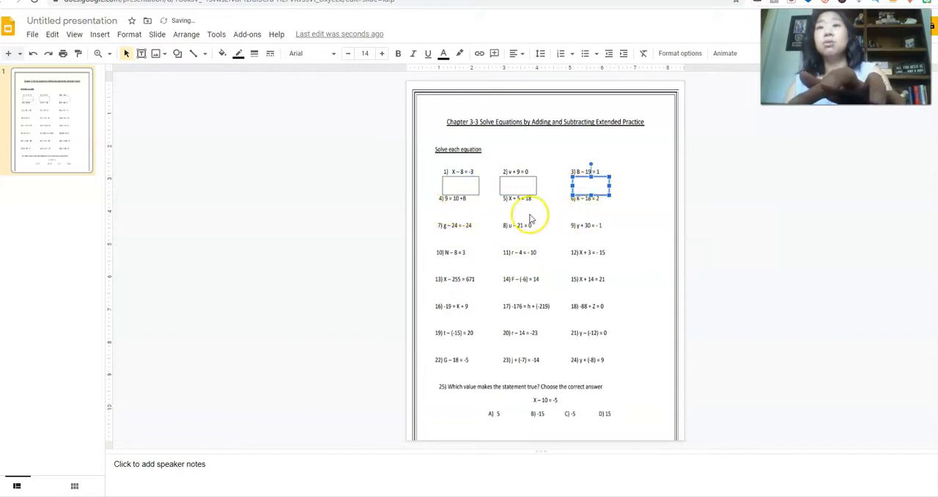
left_click(454, 213)
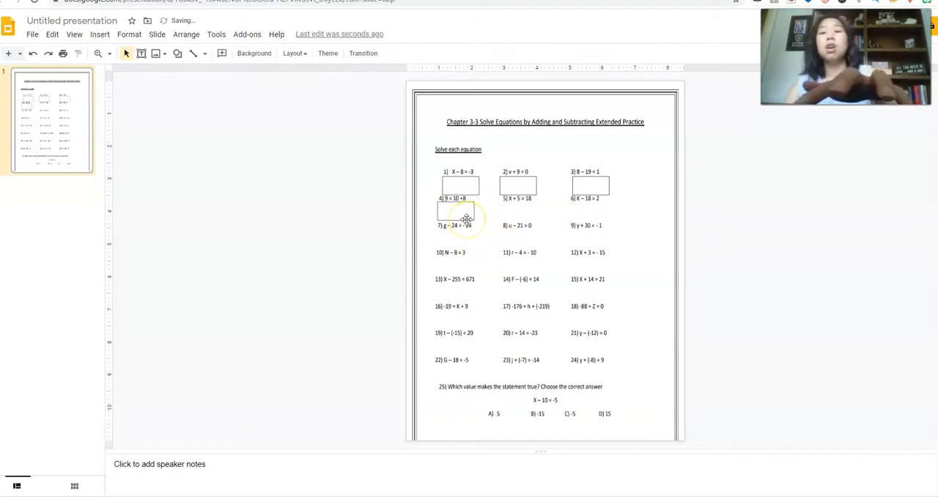
left_click(466, 220)
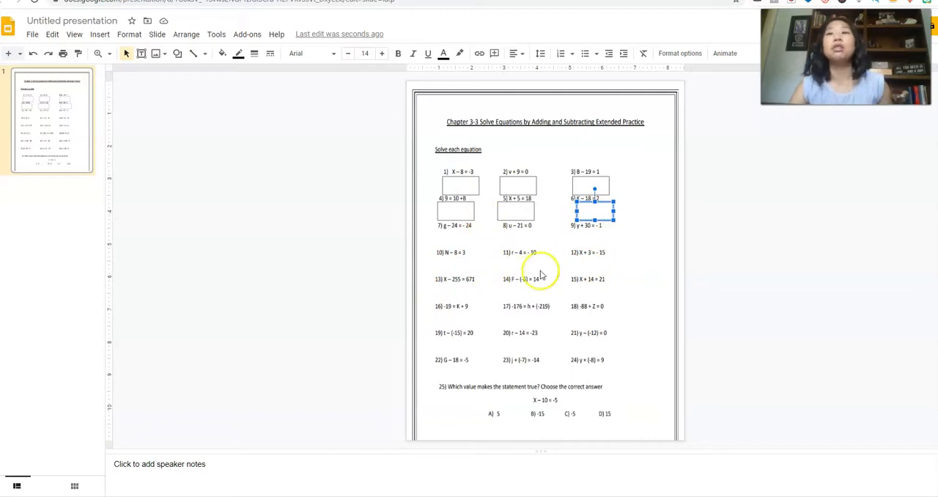
mouse_move(496, 261)
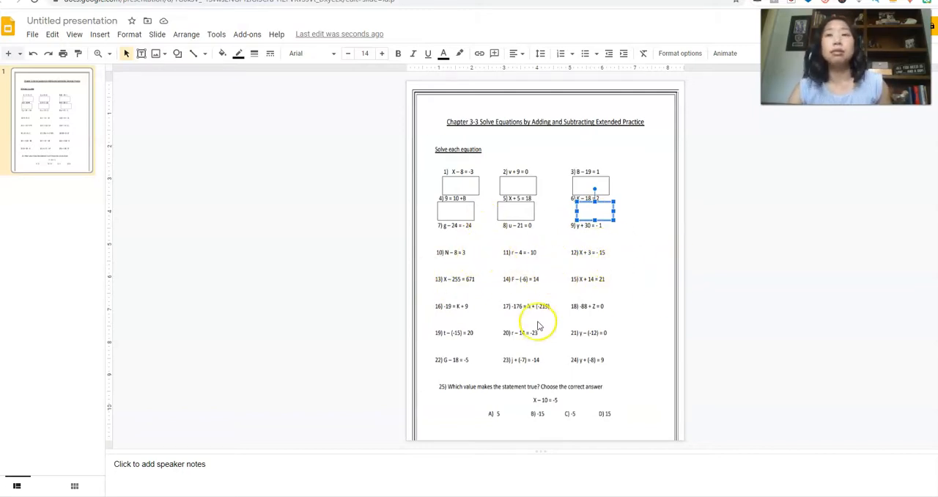
mouse_move(410, 325)
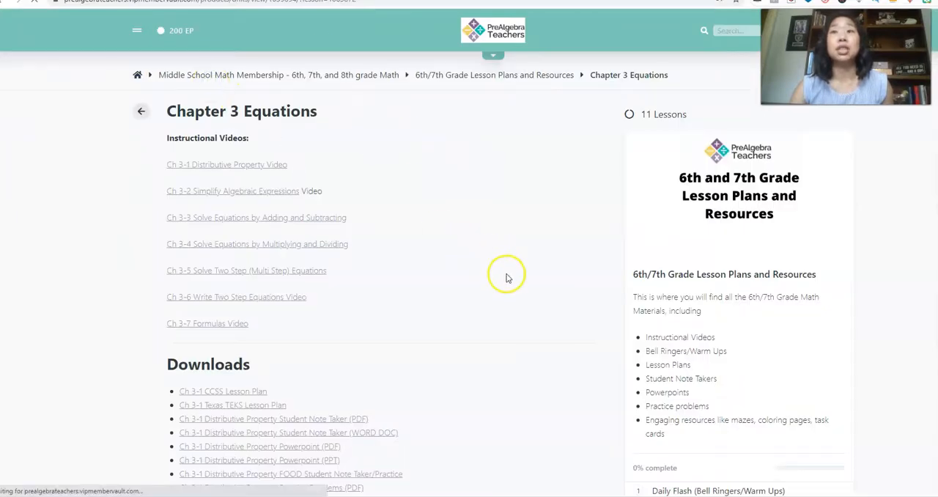
Return to the membership home and enter the 6th/7th Grade Lesson Plans module
left_click(141, 111)
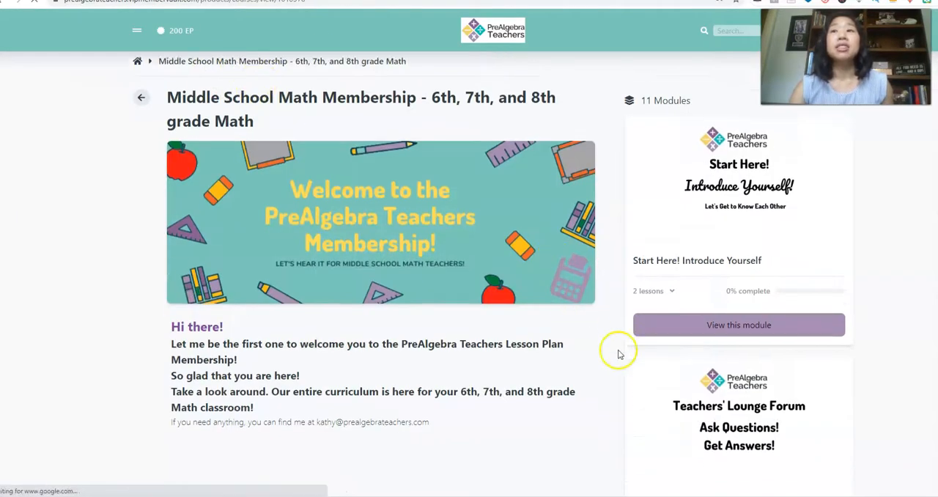
scroll("down", 3)
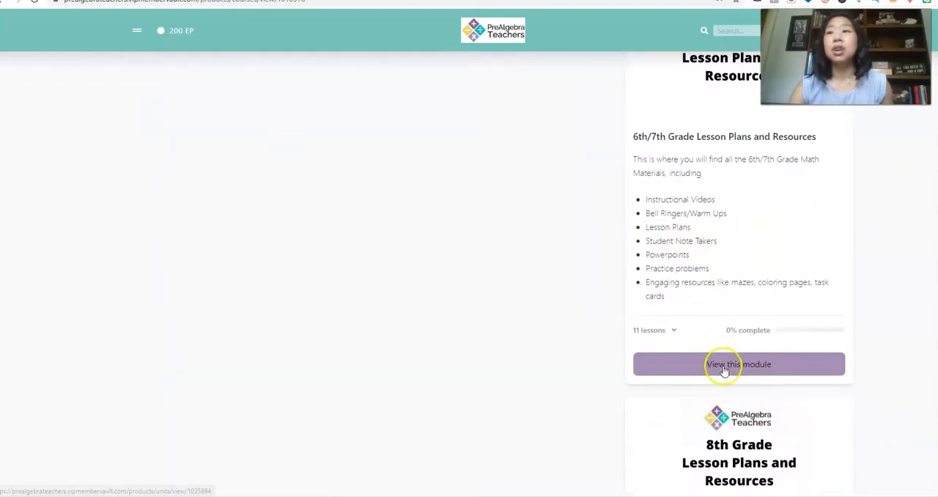
left_click(739, 363)
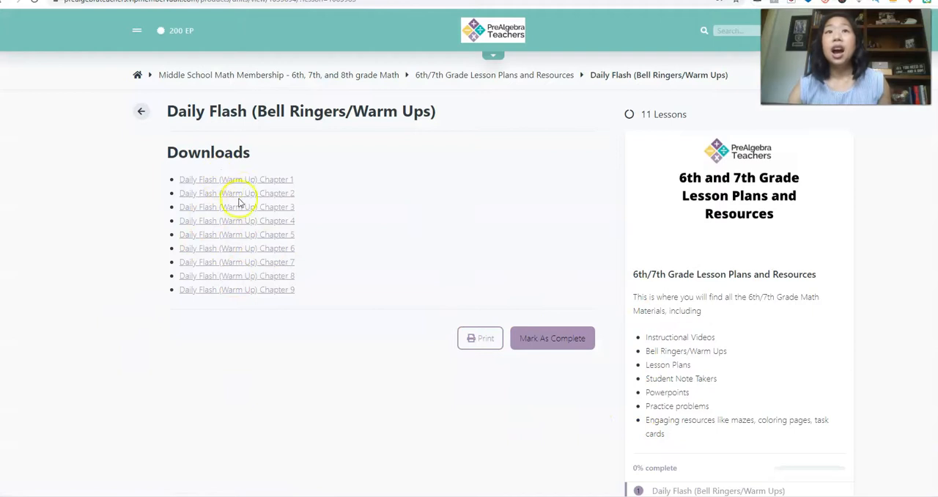
left_click(236, 178)
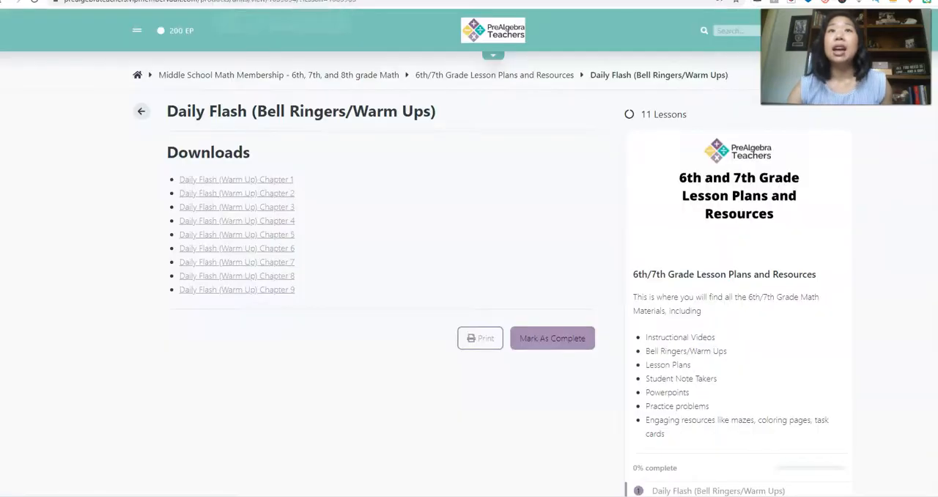
Open Chapter 3 Equations and play the Ch 3-3 Solve Equations by Adding and Subtracting video
scroll("down", 3)
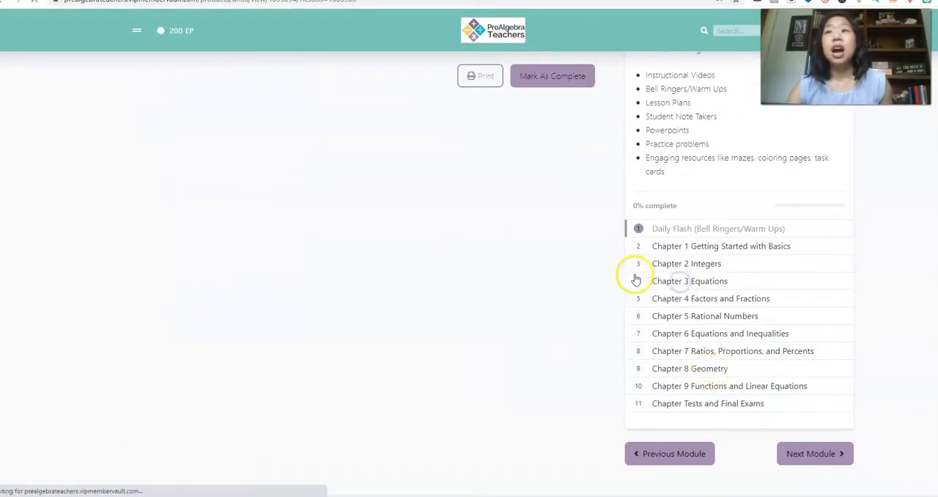
left_click(689, 282)
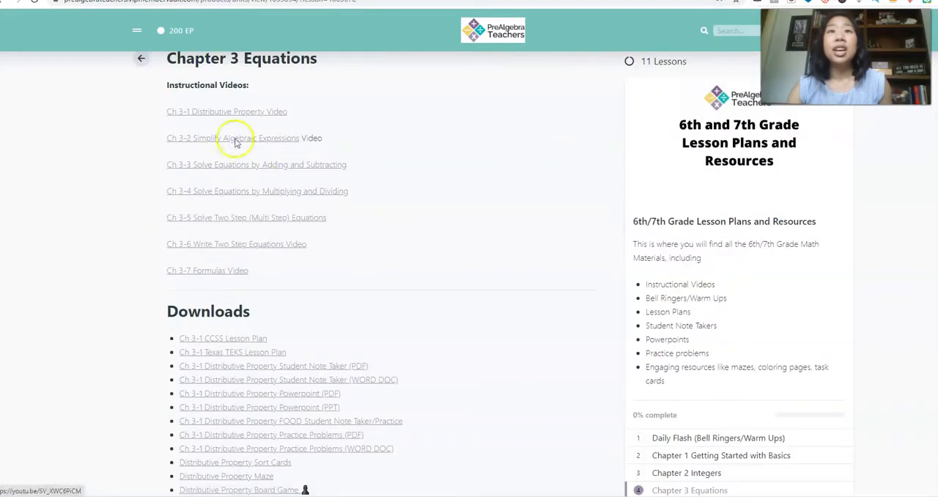
mouse_move(230, 164)
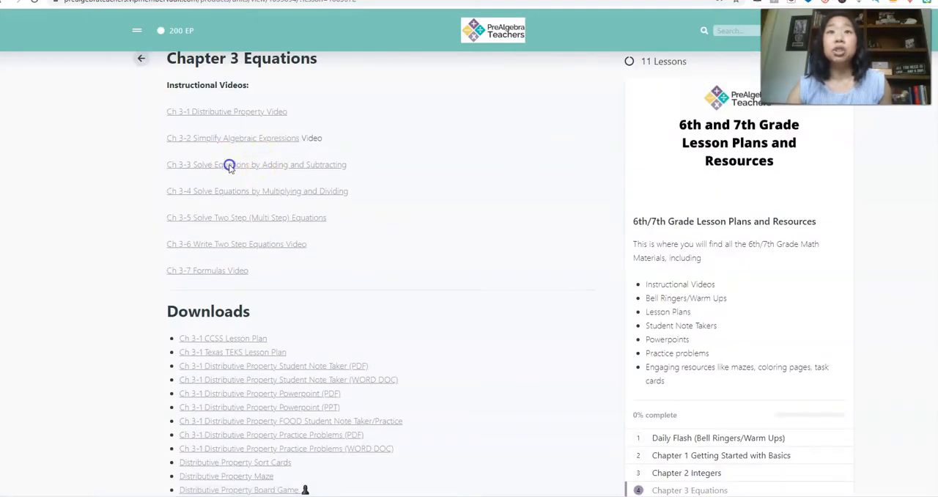
left_click(255, 164)
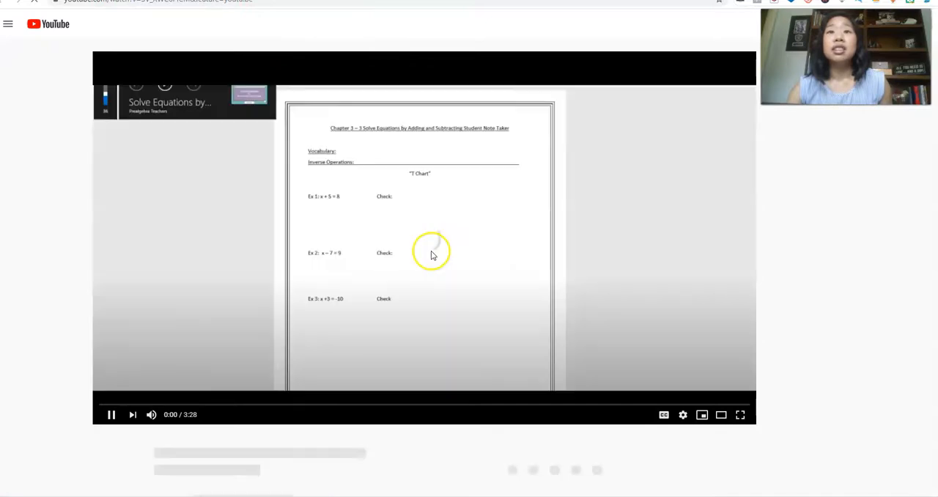
Pause the YouTube video and go back to the Chapter 3 Equations lesson page
left_click(431, 252)
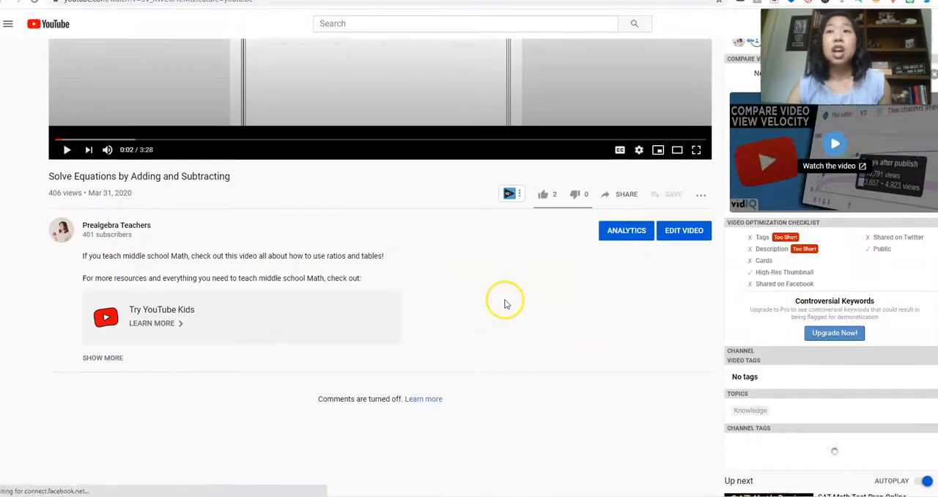
left_click(626, 194)
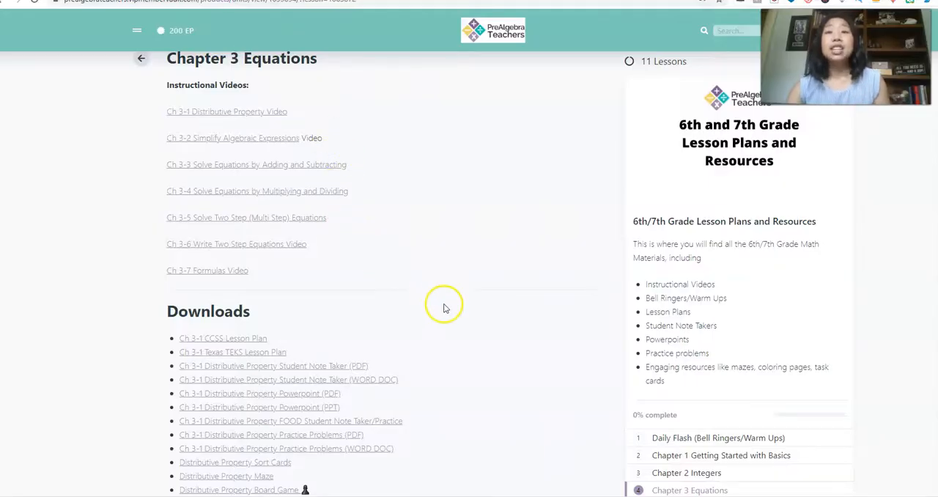
Scroll the Chapter 3 Downloads list to the Ch 3-3 Solve Equations materials
scroll("down", 3)
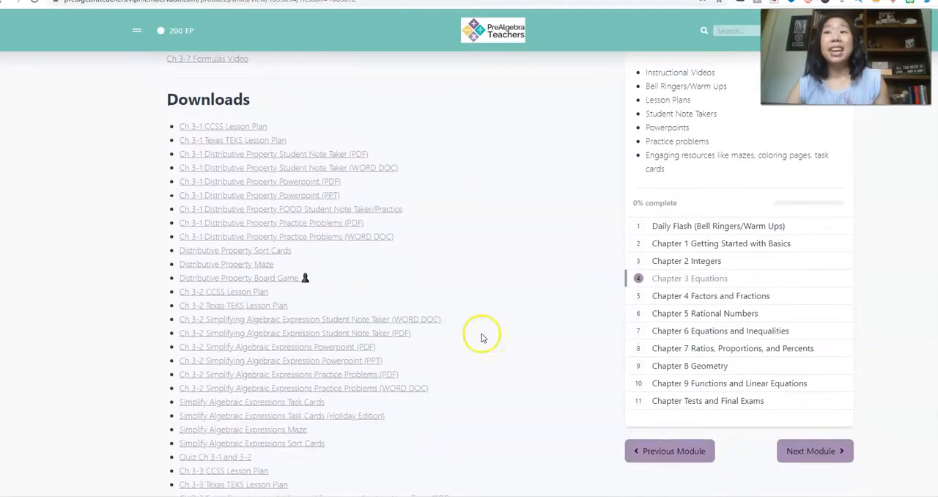
mouse_move(495, 378)
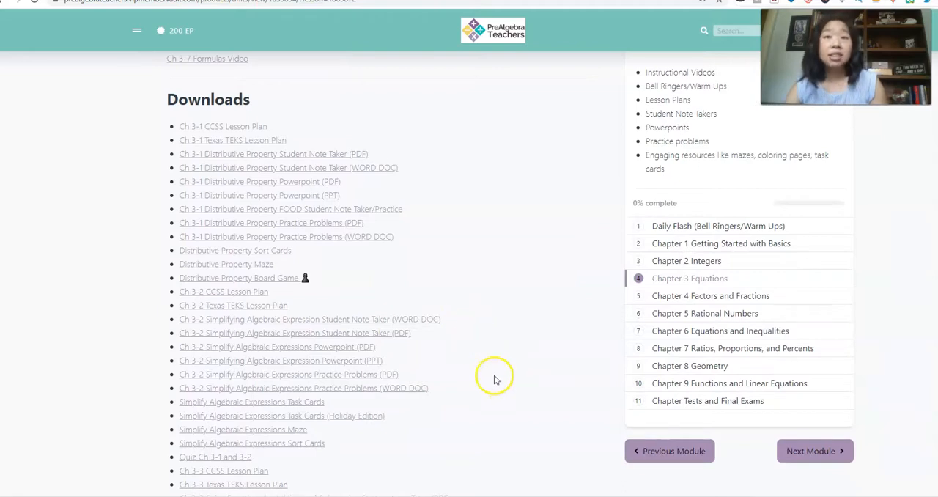
mouse_move(505, 365)
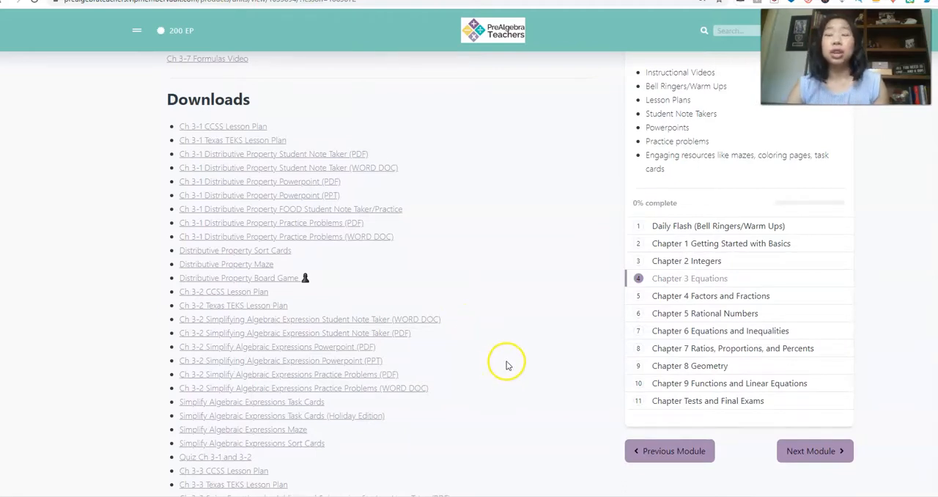
mouse_move(483, 359)
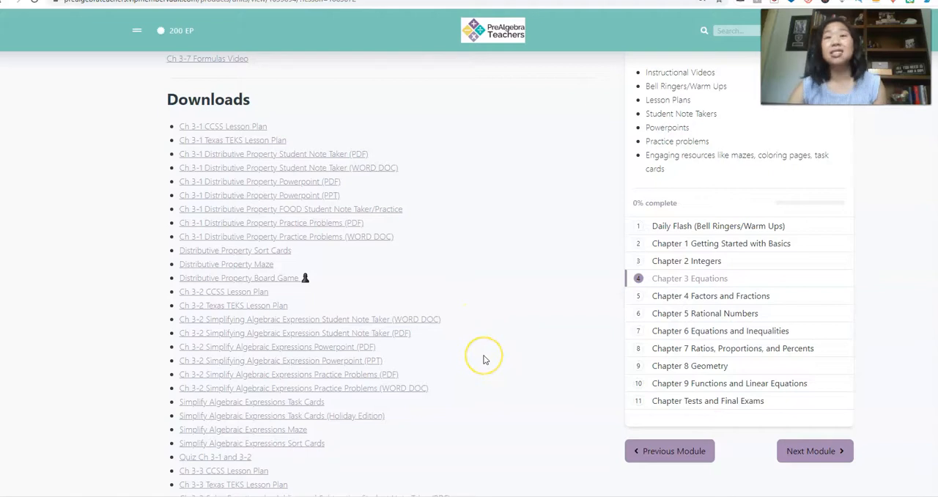
mouse_move(408, 328)
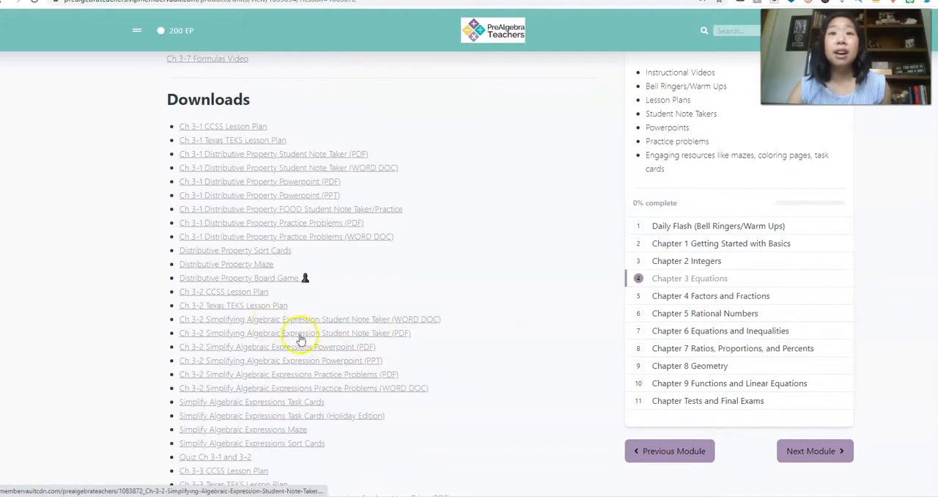
scroll("down", 3)
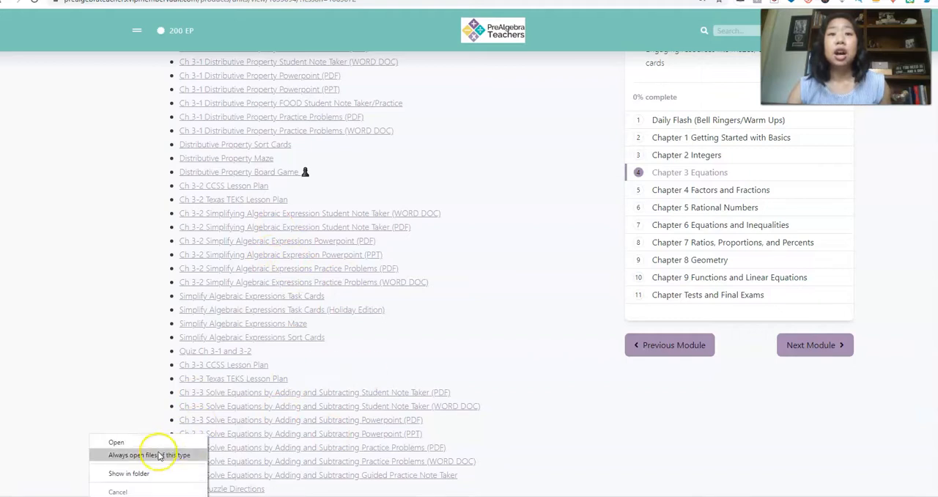
Open the downloaded Ch 3-3 PowerPoint and preview its fourth slide
left_click(116, 442)
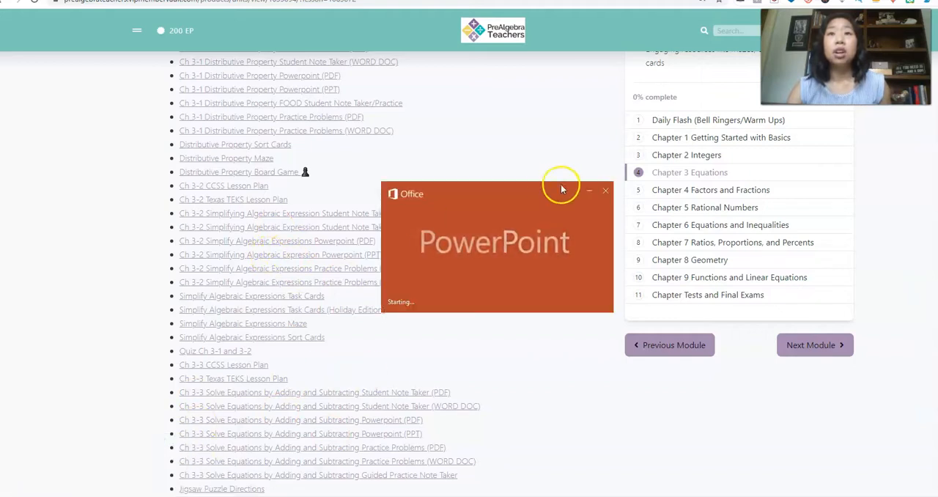
mouse_move(535, 149)
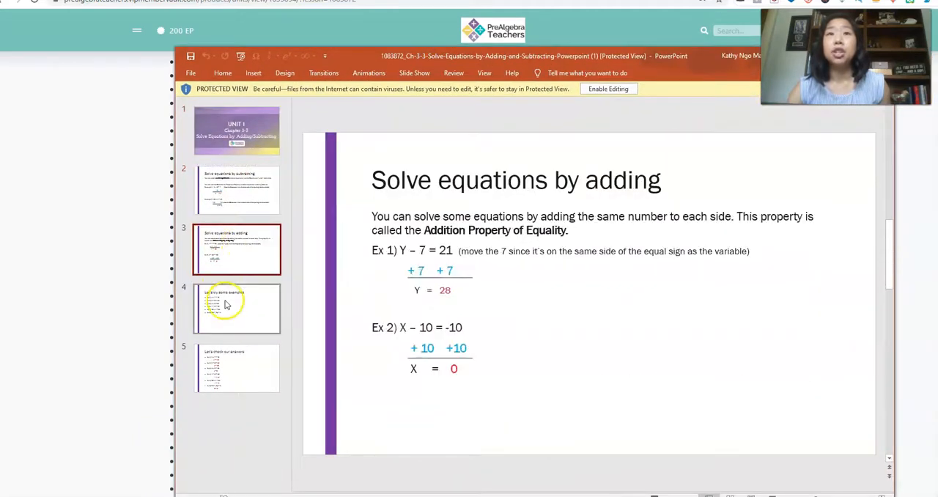
left_click(223, 306)
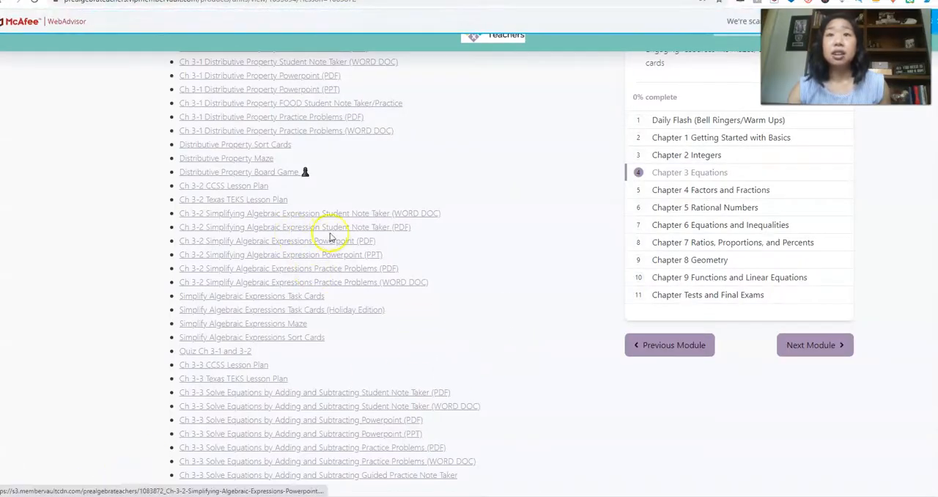
mouse_move(314, 213)
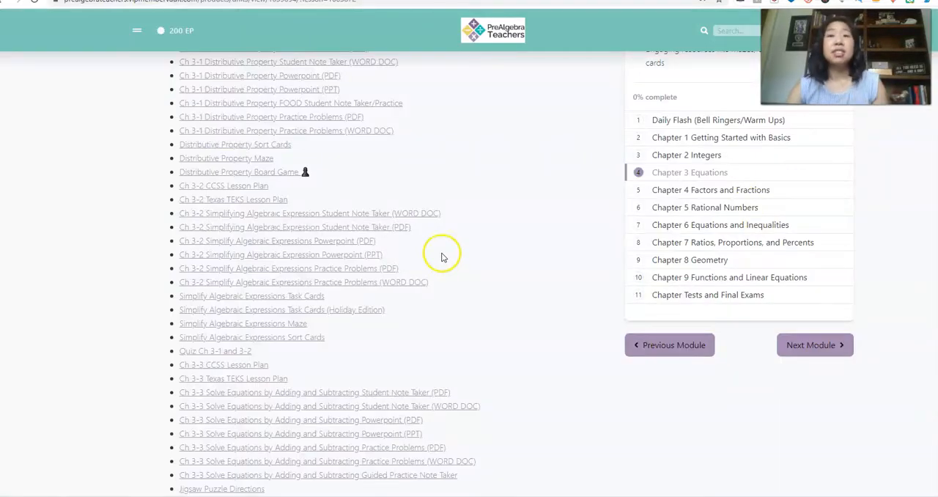
mouse_move(264, 278)
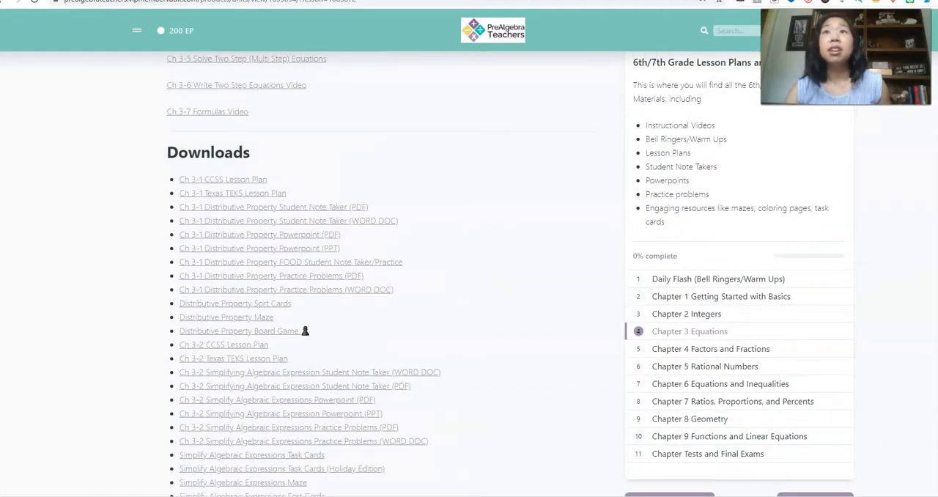
Open the Ch 3-4 multiplying and dividing task cards and scroll through the questions
left_click(718, 278)
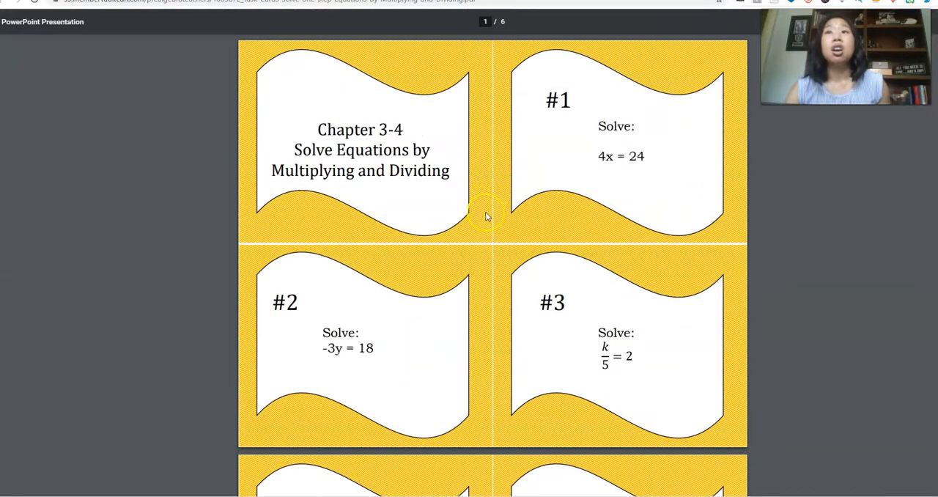
mouse_move(542, 212)
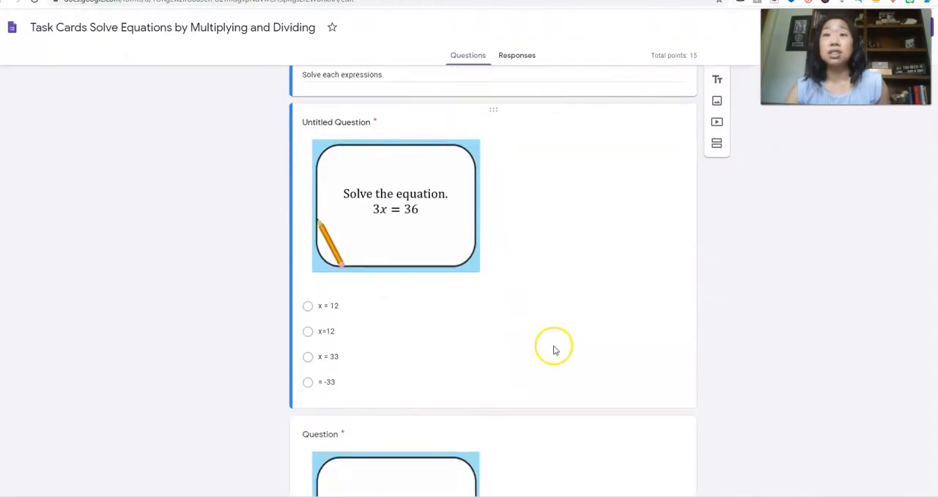
scroll("down", 3)
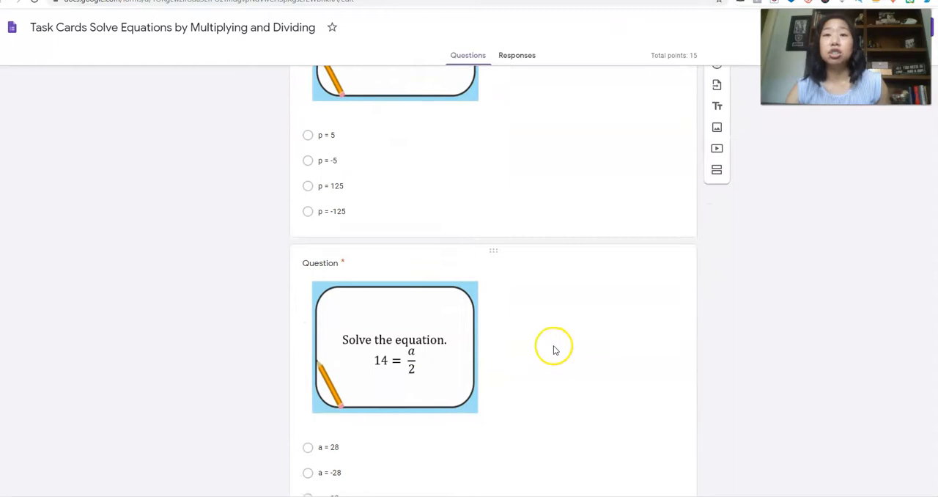
scroll("down", 3)
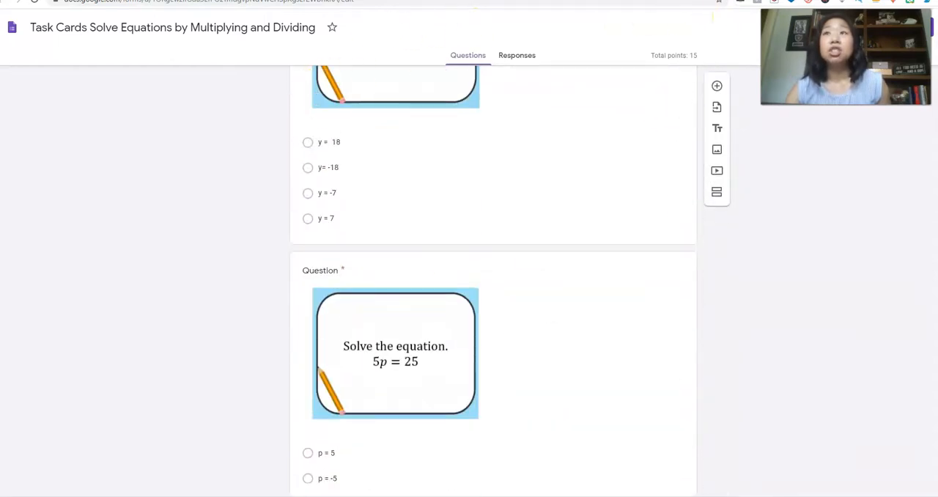
mouse_move(270, 164)
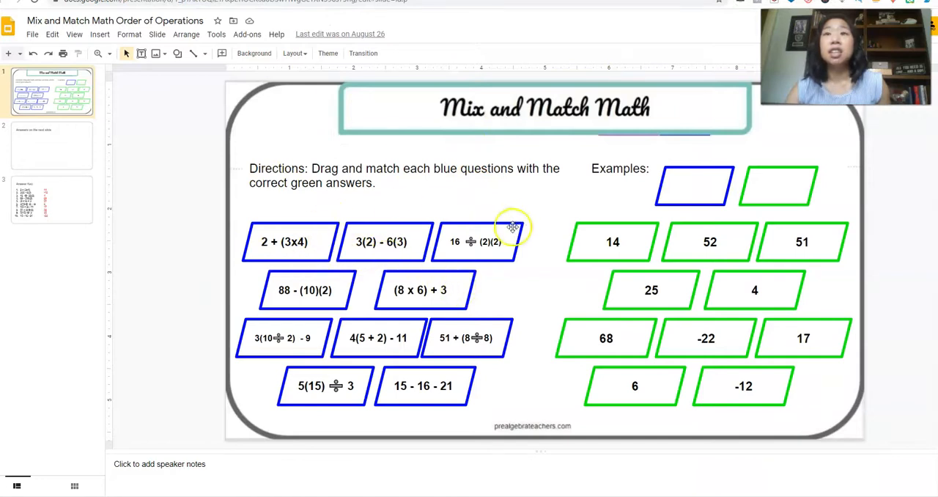
Drag the 2 + (3x4) and 16 ÷ (2)(2) question cards toward their matching green answers
left_click(285, 242)
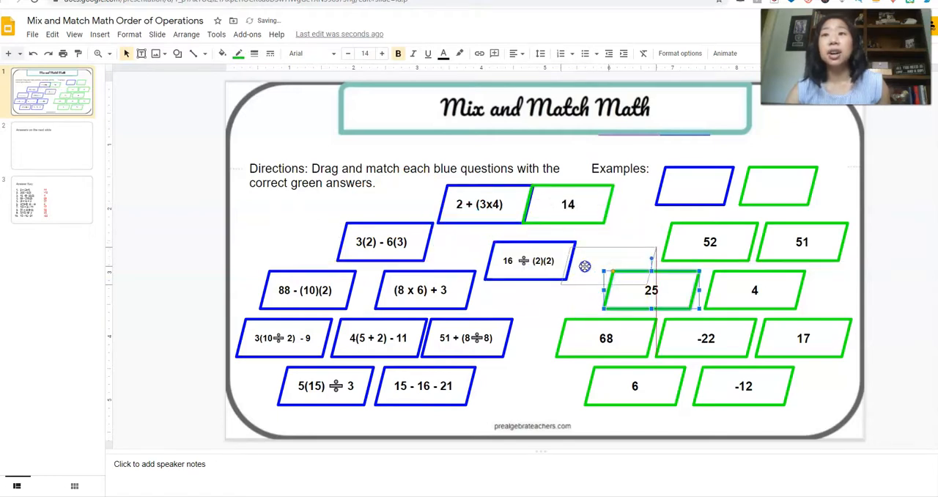
left_click_drag(650, 290, 616, 261)
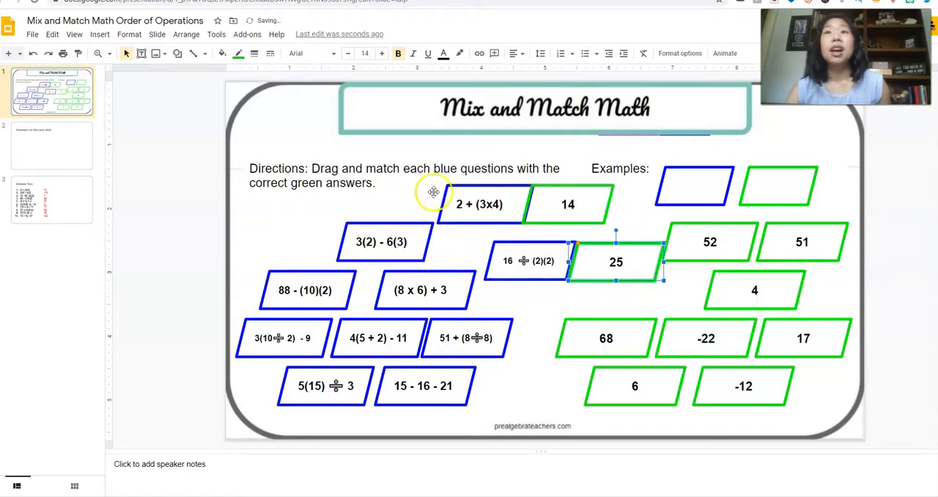
left_click_drag(480, 203, 286, 229)
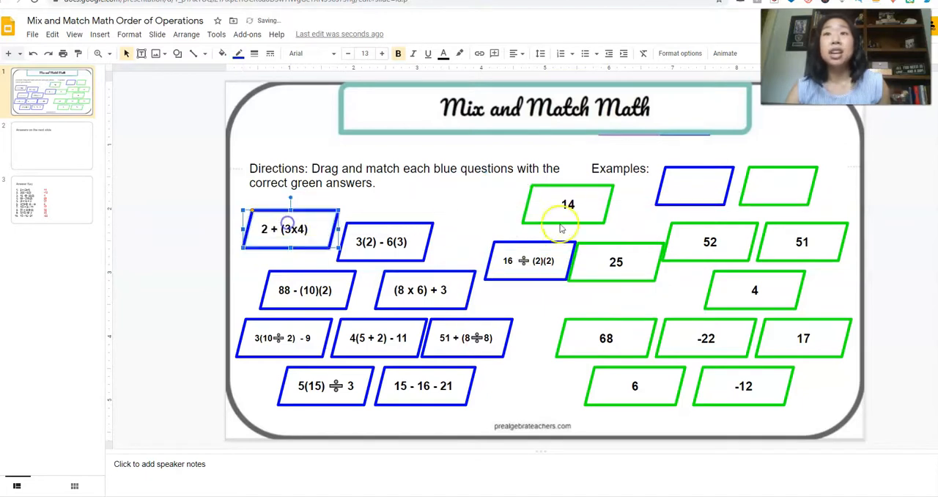
left_click(528, 260)
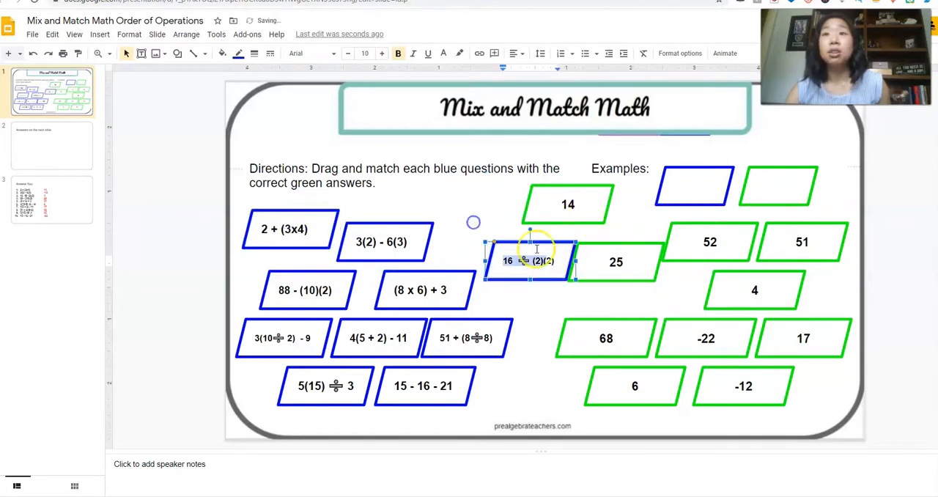
left_click_drag(527, 261, 486, 241)
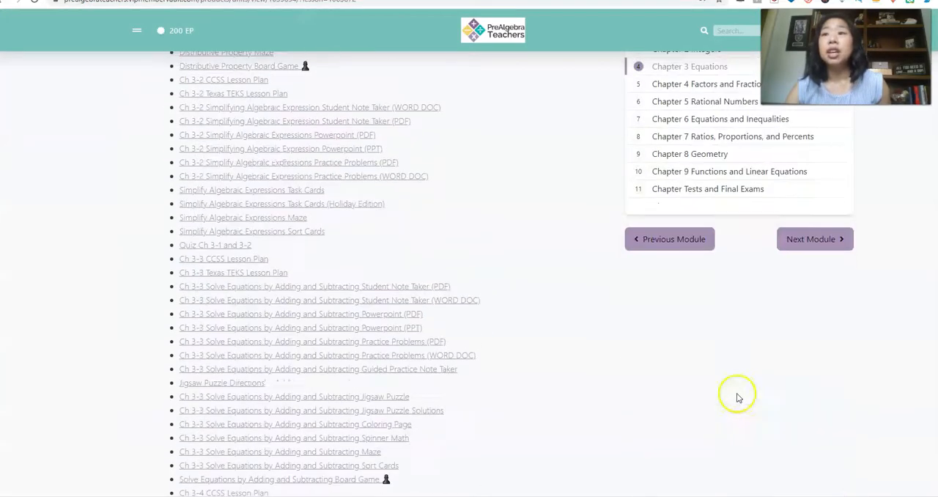
Return to the main membership page and enter the Bonus Digital Activities Library module
left_click(688, 66)
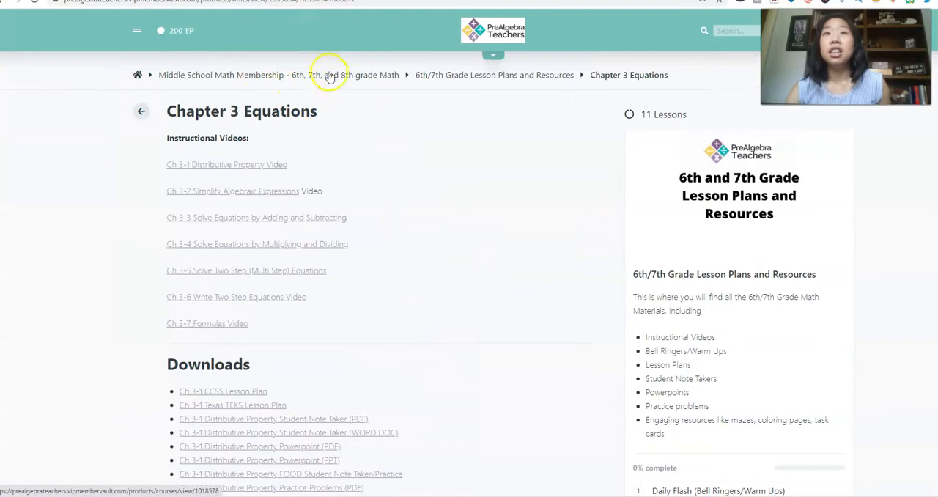
left_click(223, 74)
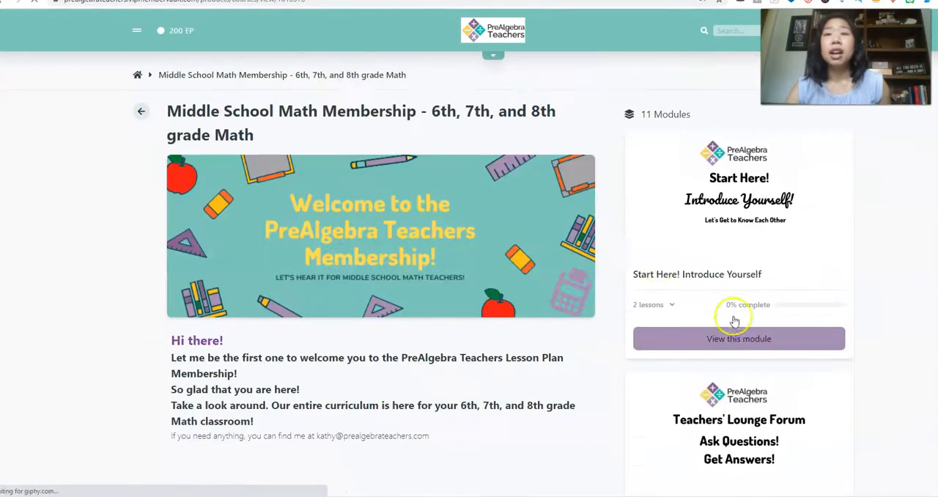
scroll("down", 3)
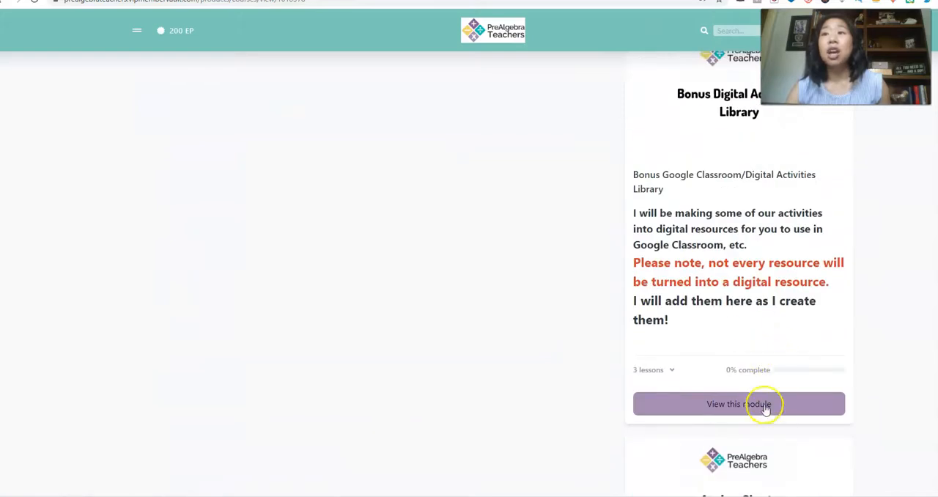
left_click(739, 404)
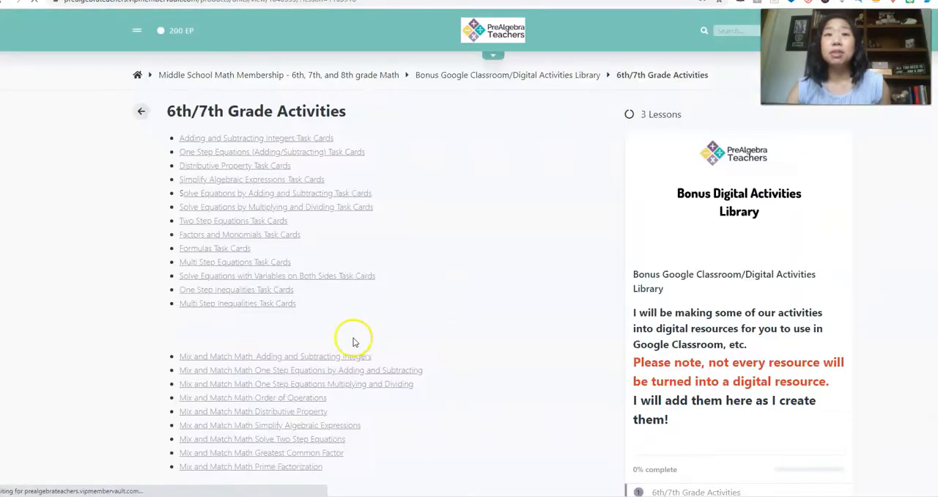
Go into the Digital Escape Rooms lesson and locate the Rates student escape room link
scroll("down", 3)
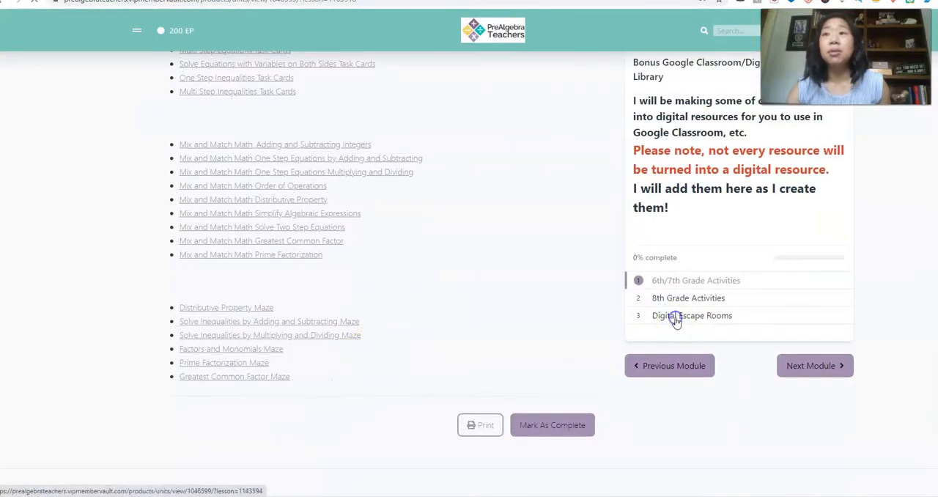
left_click(692, 315)
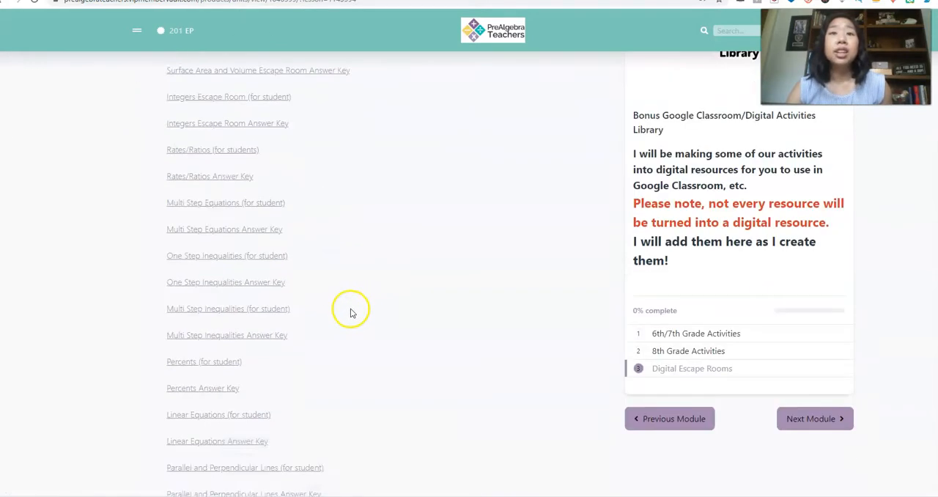
scroll("down", 3)
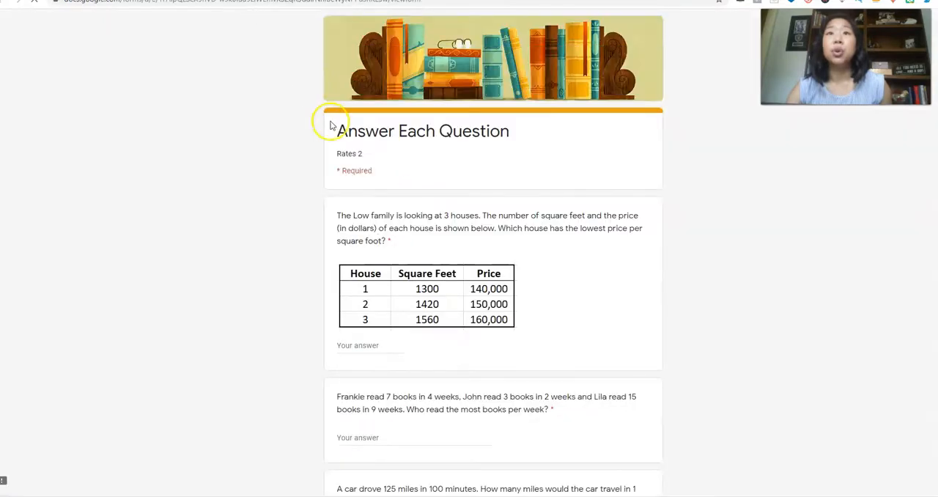
Launch the escape room presentation showing the living-room get-started scene
scroll("down", 3)
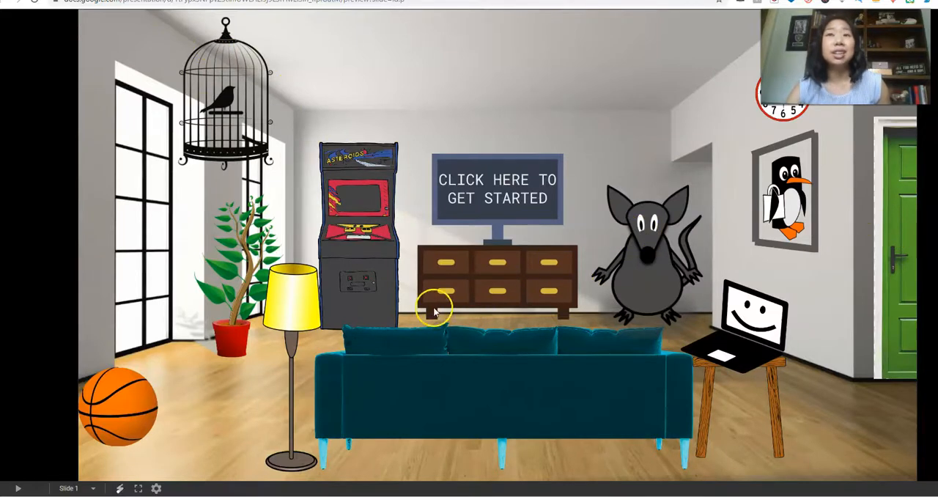
mouse_move(453, 413)
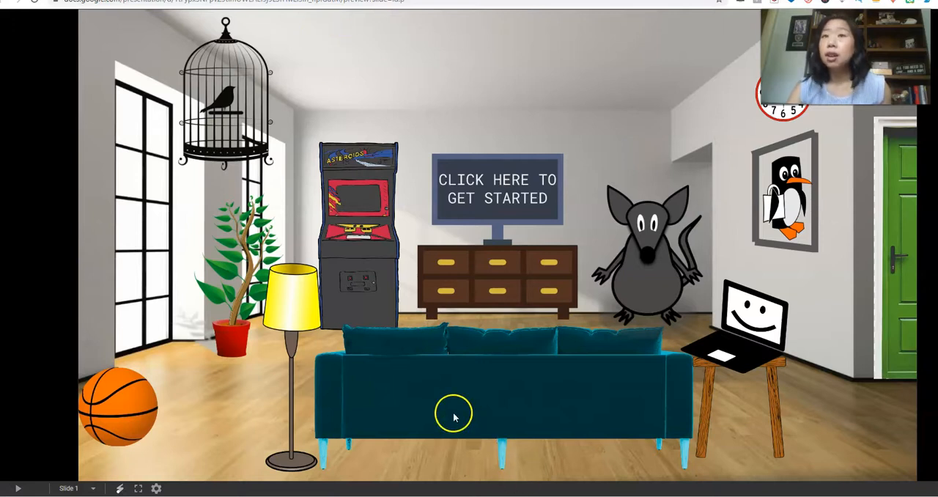
mouse_move(730, 180)
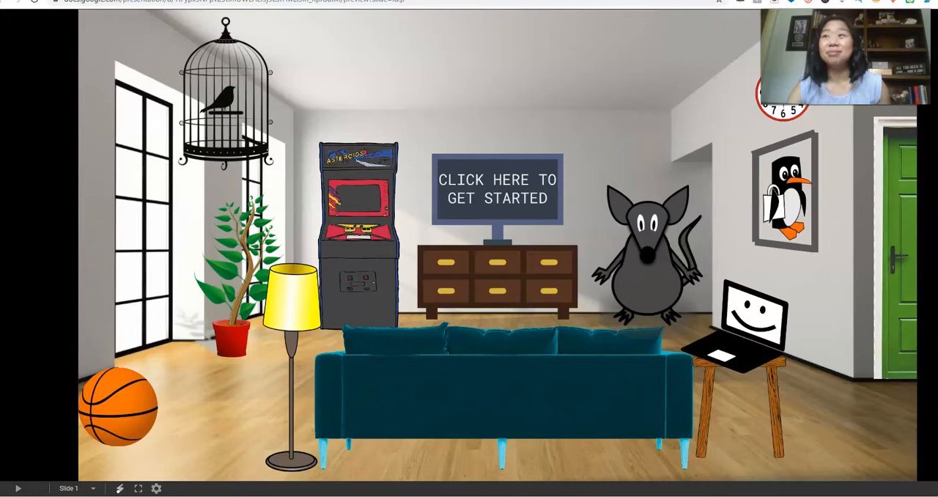
left_click(496, 187)
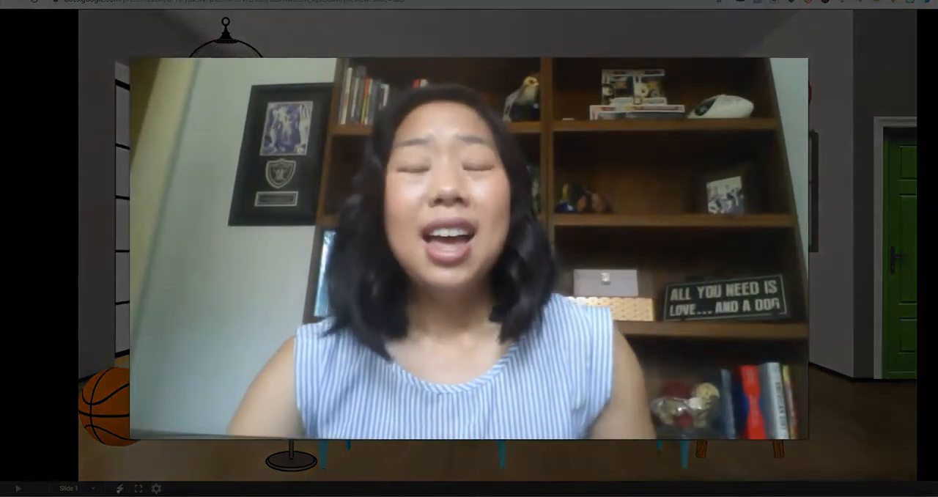